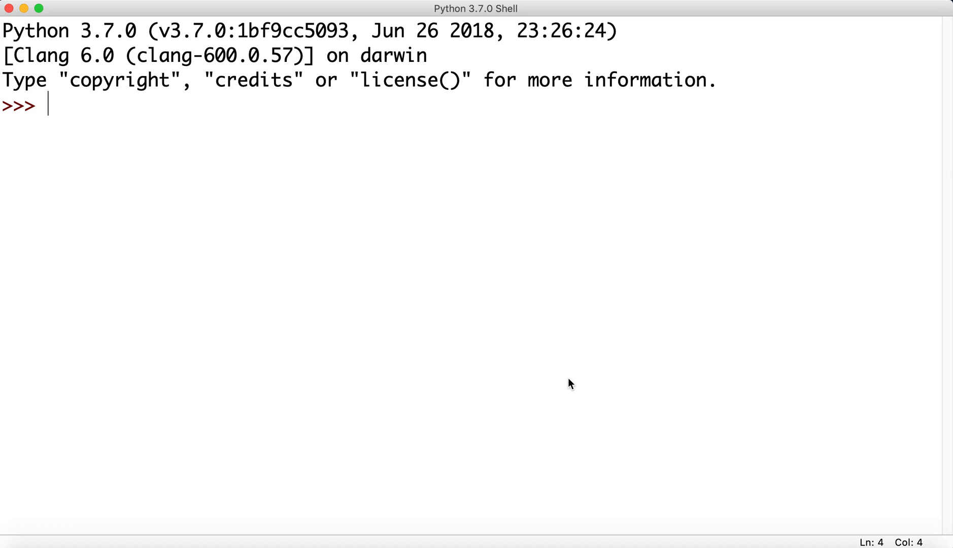
Import pyperclip in the Shell, then start entering /Library/Frameworks/Python.framework/Versions/ at the prompt.
text(import)
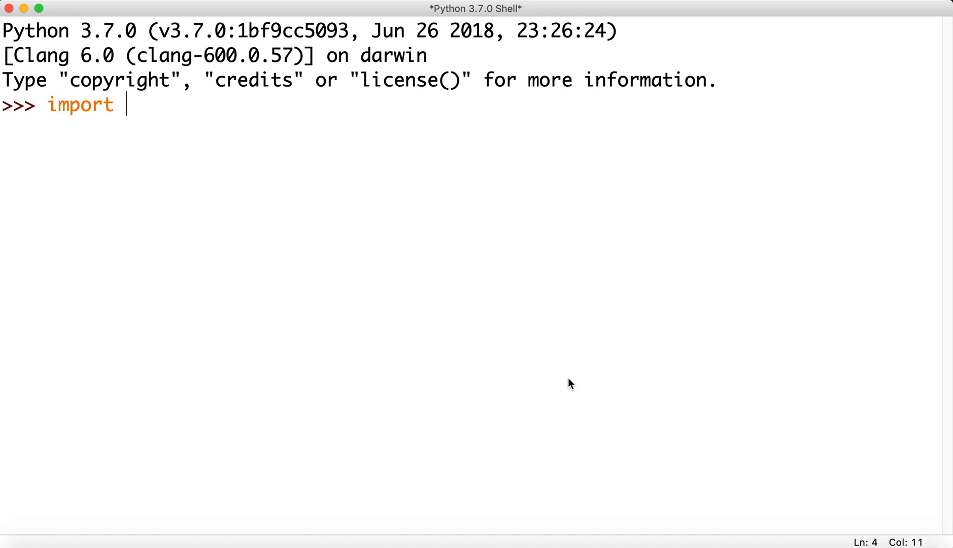
text(pyperc)
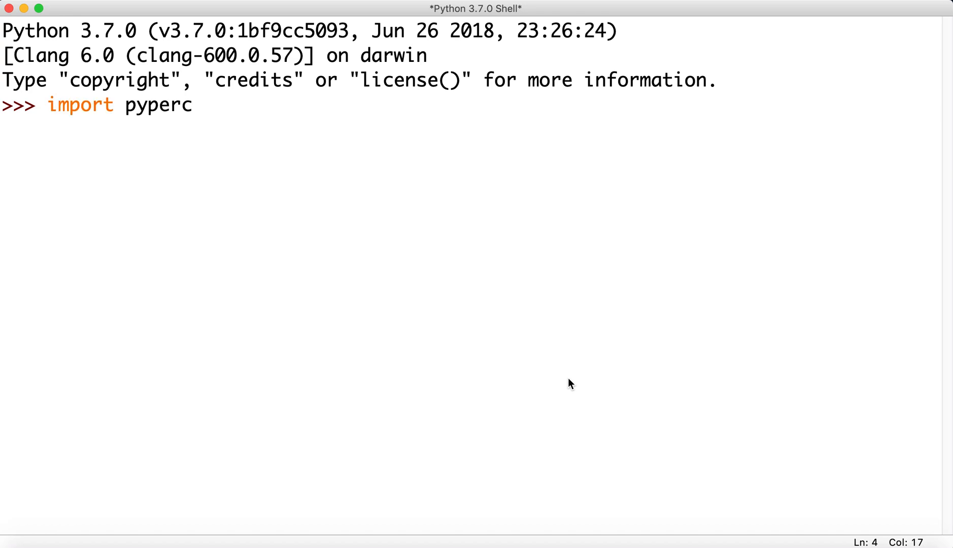
text(lip)
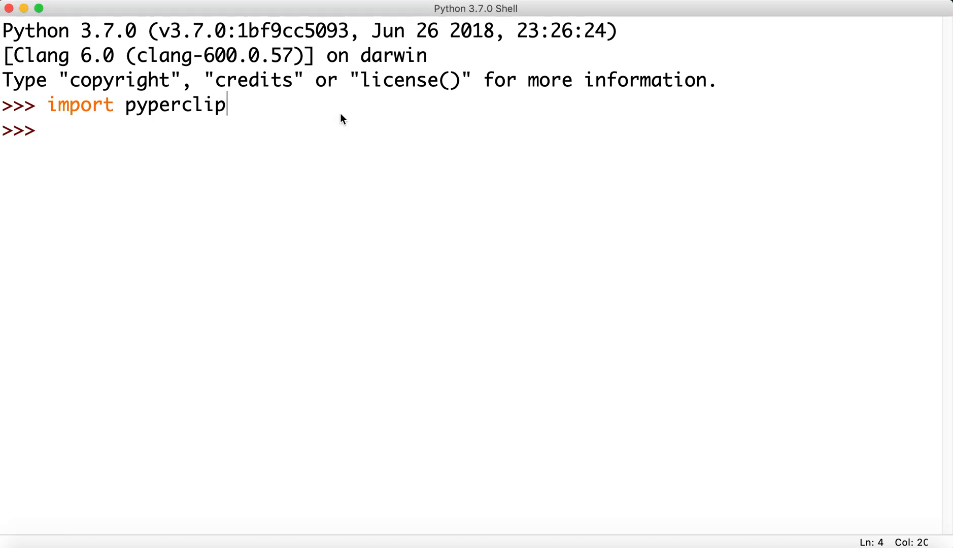
text(/Library/Frameworks/Python.framework/Versions/)
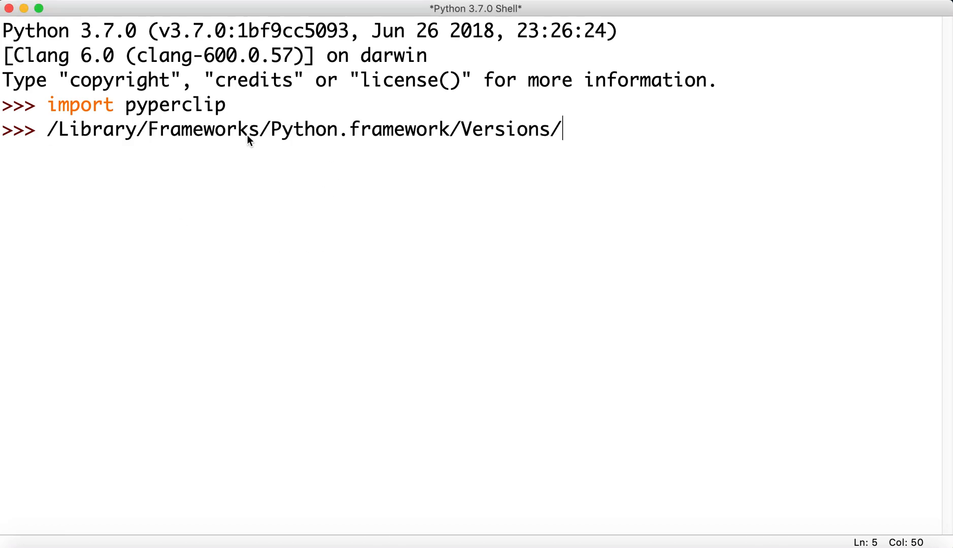
mouse_move(398, 134)
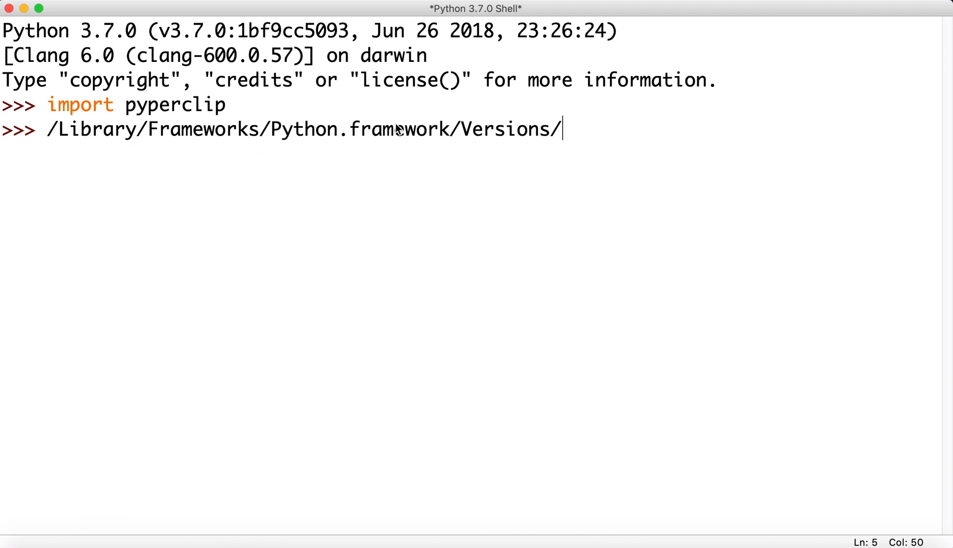
mouse_move(399, 132)
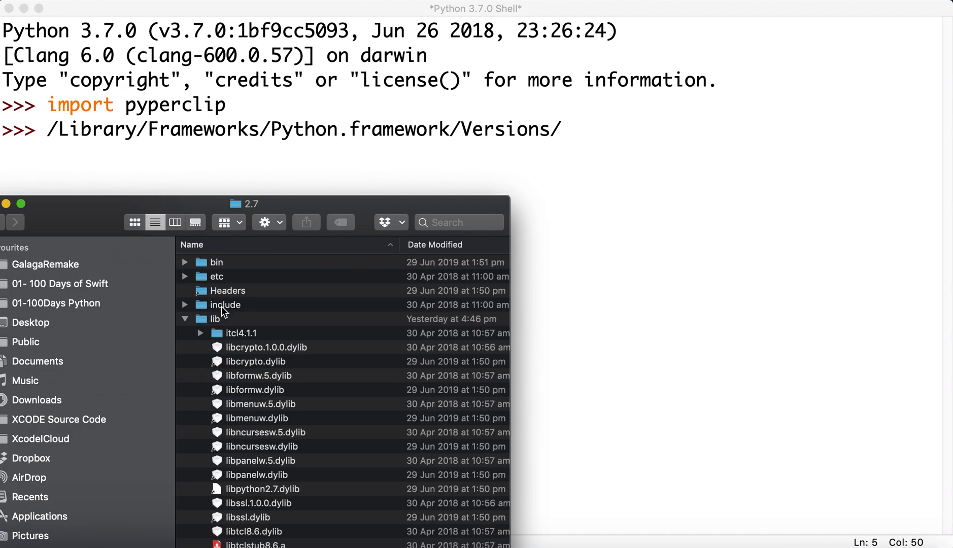
mouse_move(186, 321)
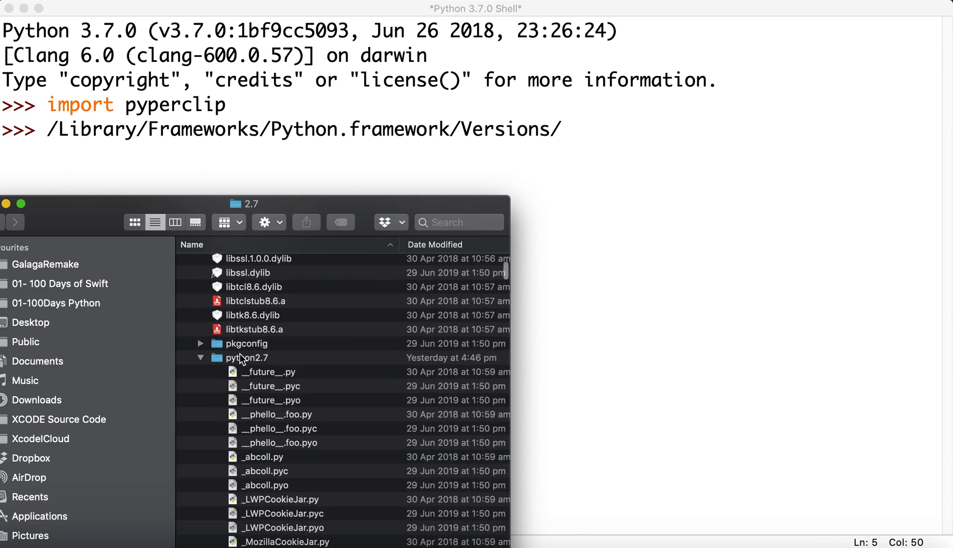
mouse_move(251, 371)
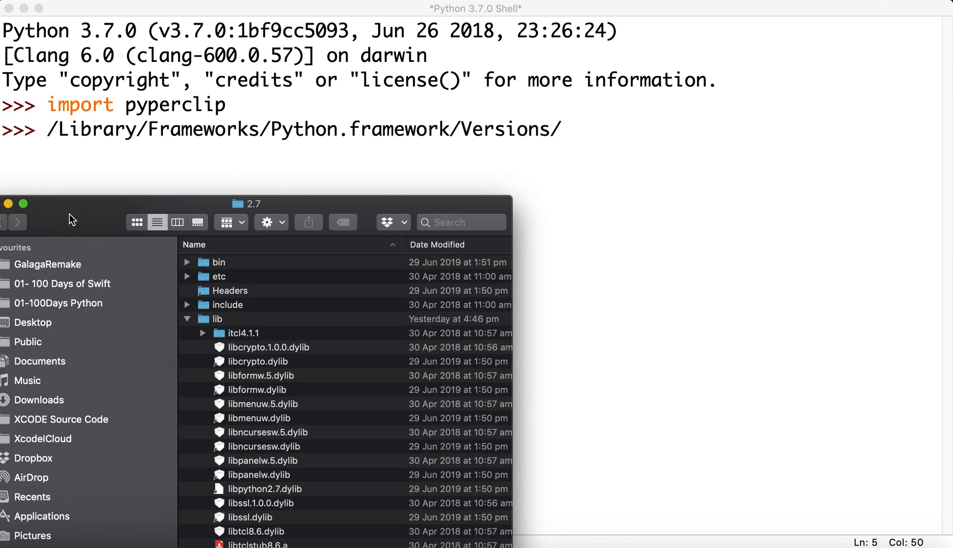
mouse_move(211, 543)
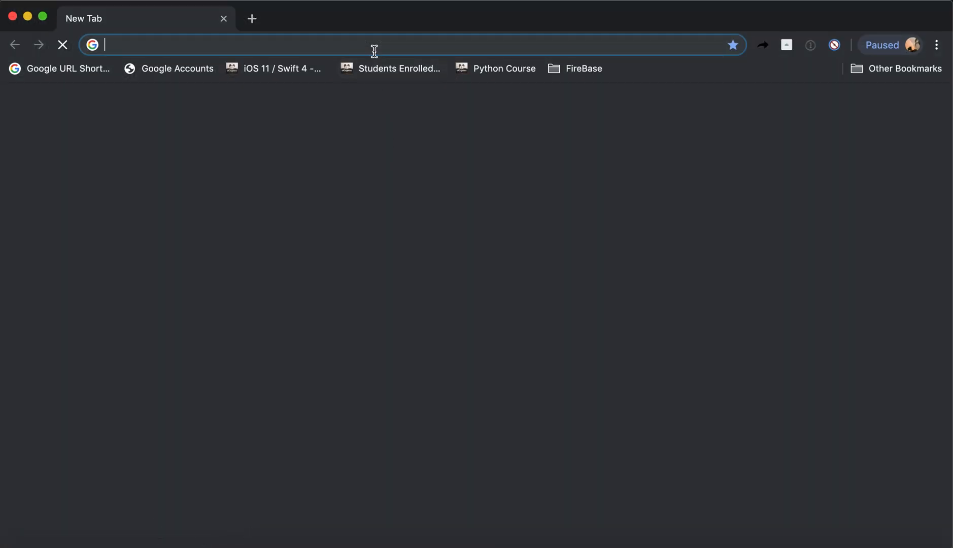
Search Google for installing pyperclip on mac and view the Stack Overflow OSX install answers.
text(pyper)
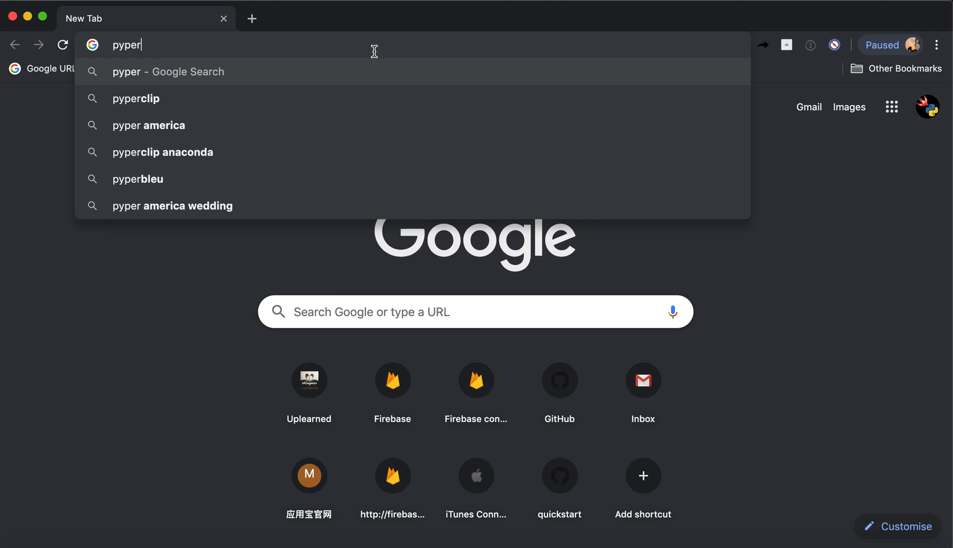
click(137, 98)
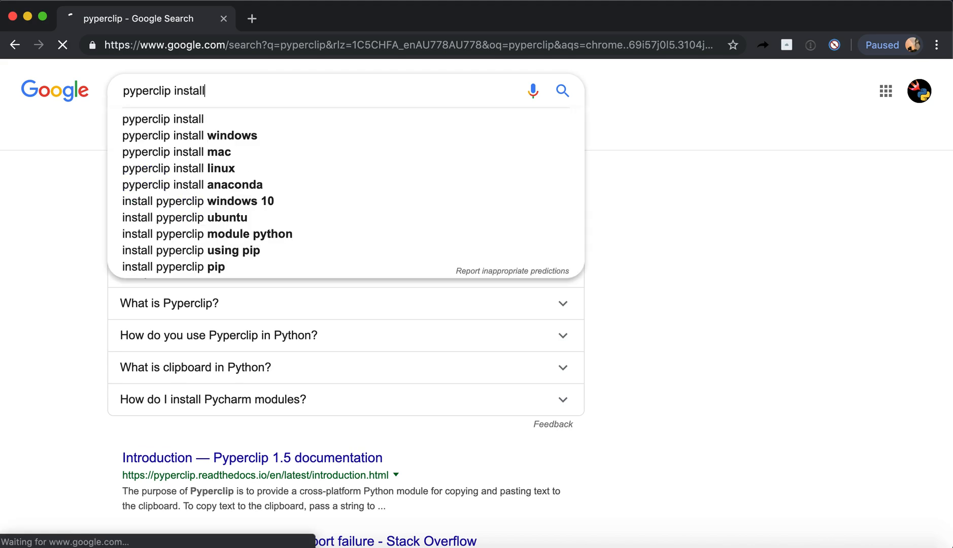
text( mac)
key(Enter)
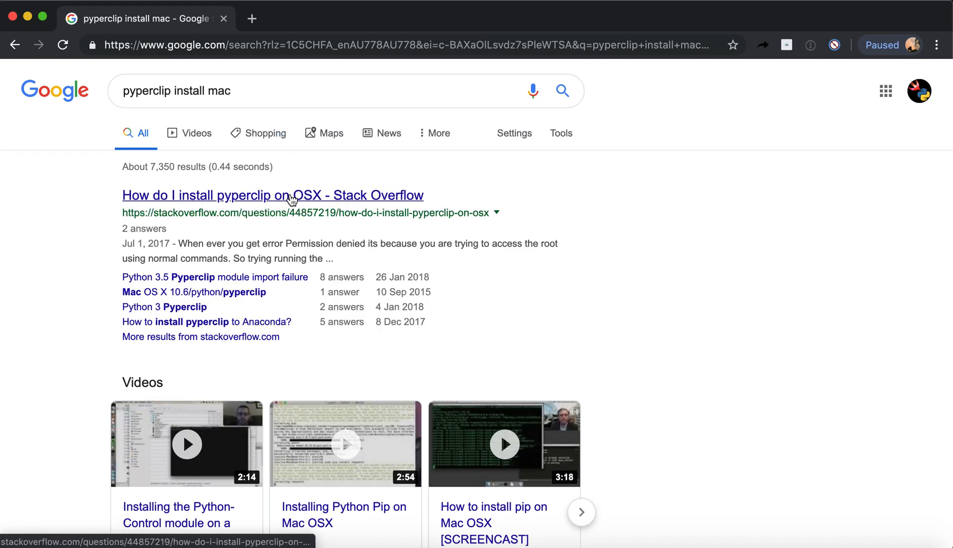
click(290, 195)
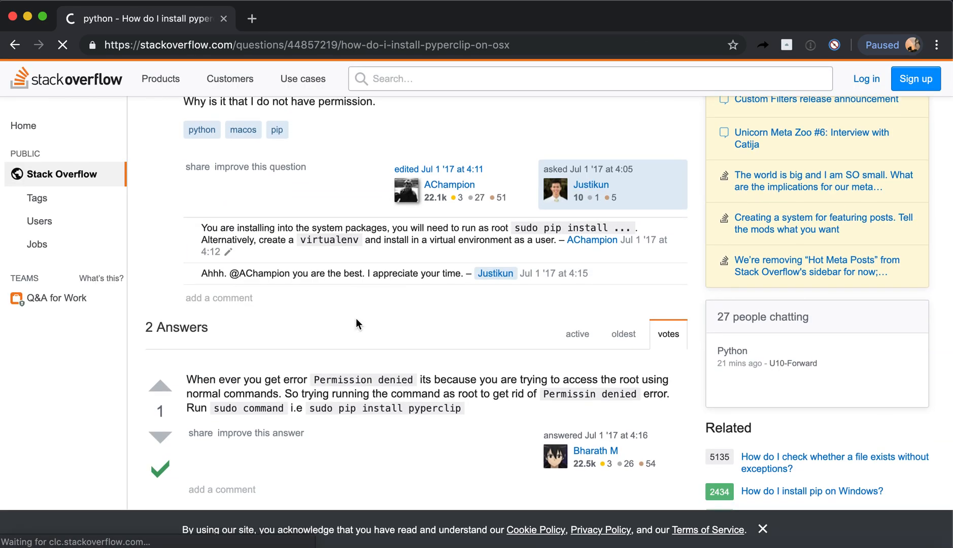
scroll(down, 3)
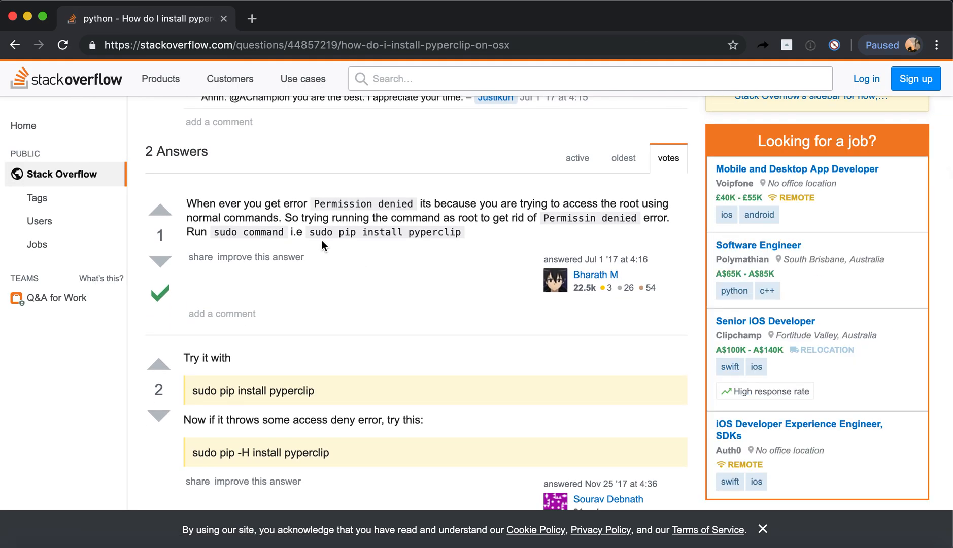
mouse_move(446, 233)
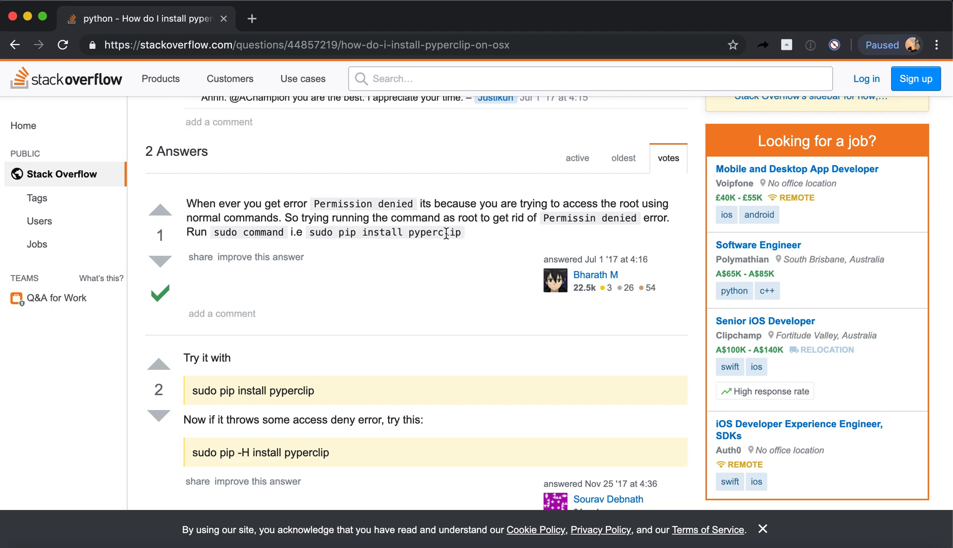
mouse_move(417, 206)
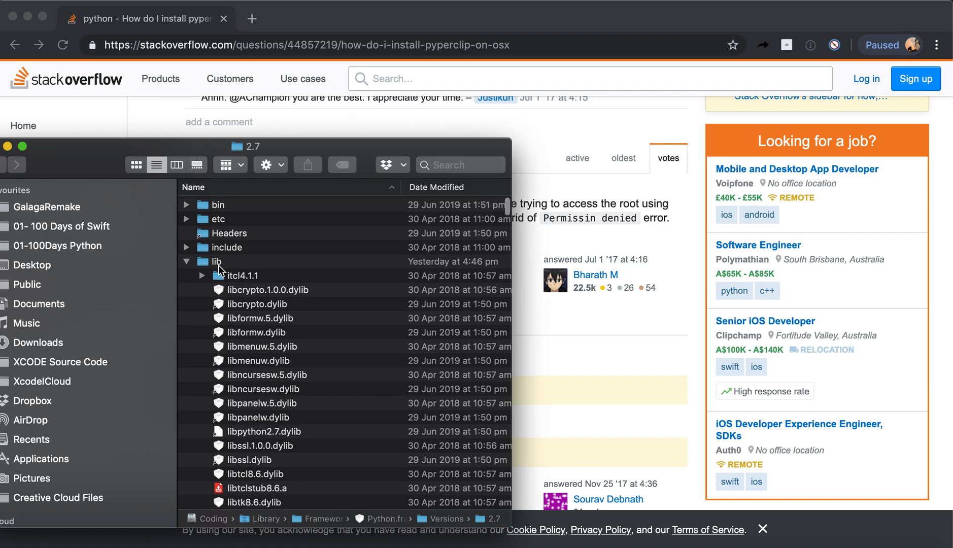
Scroll through Python 2.7's site-packages and select the pyperclip package folder.
scroll(down, 3)
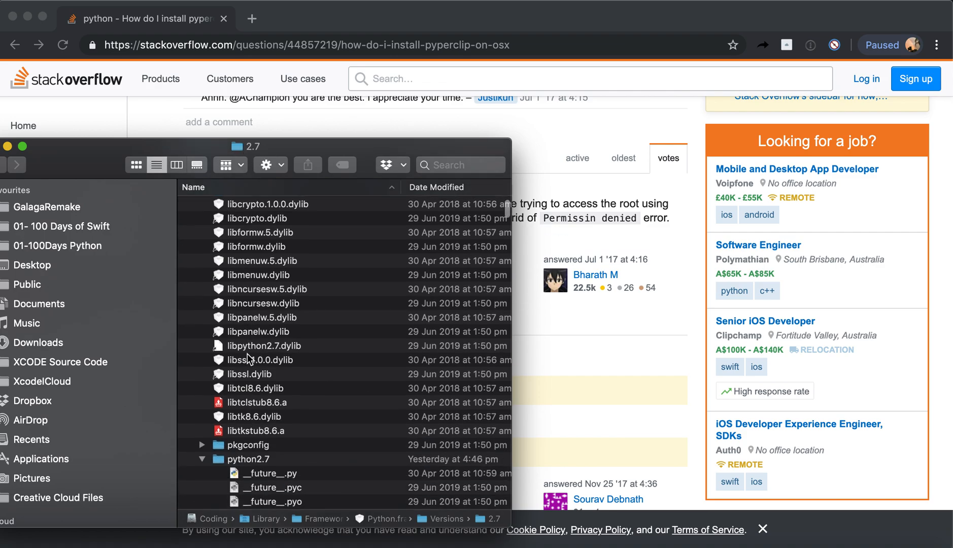
scroll(down, 3)
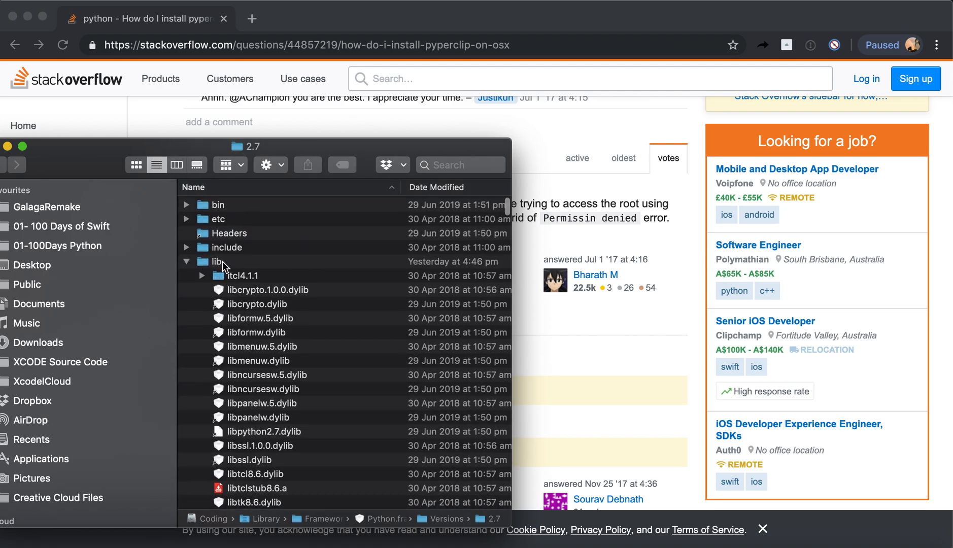
scroll(down, 3)
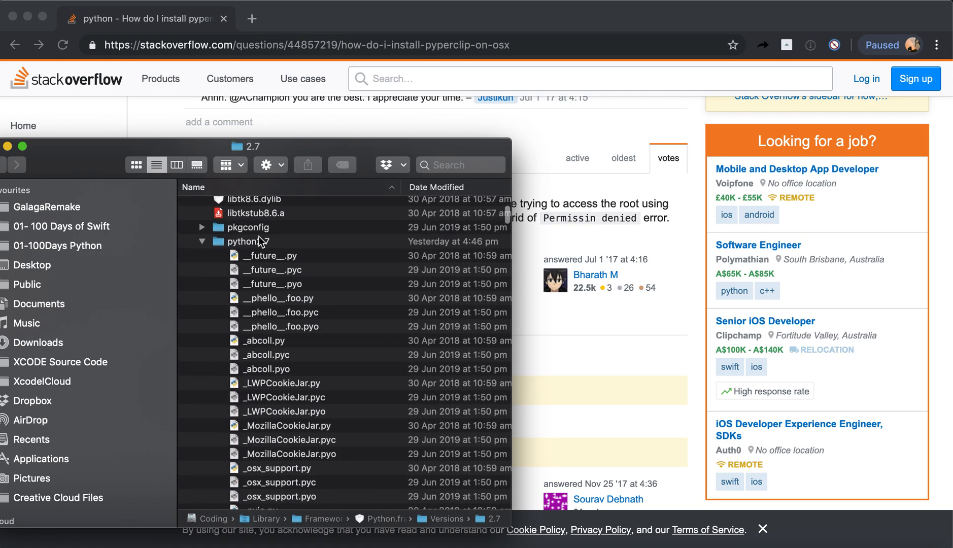
scroll(down, 3)
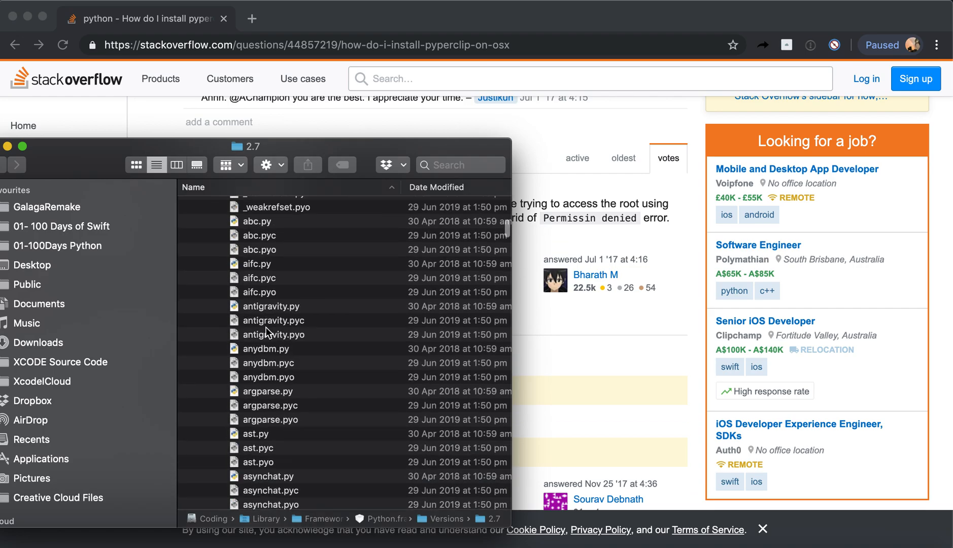
scroll(down, 3)
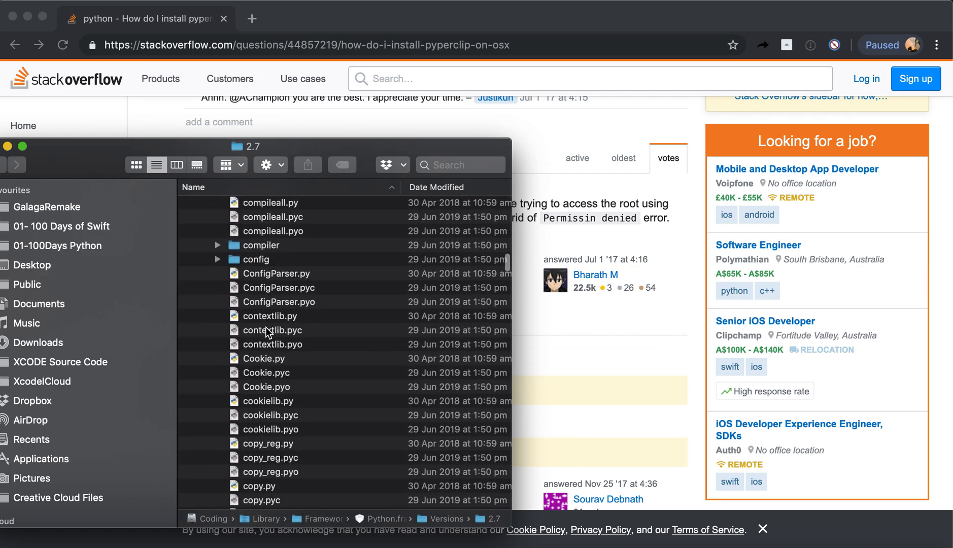
scroll(down, 3)
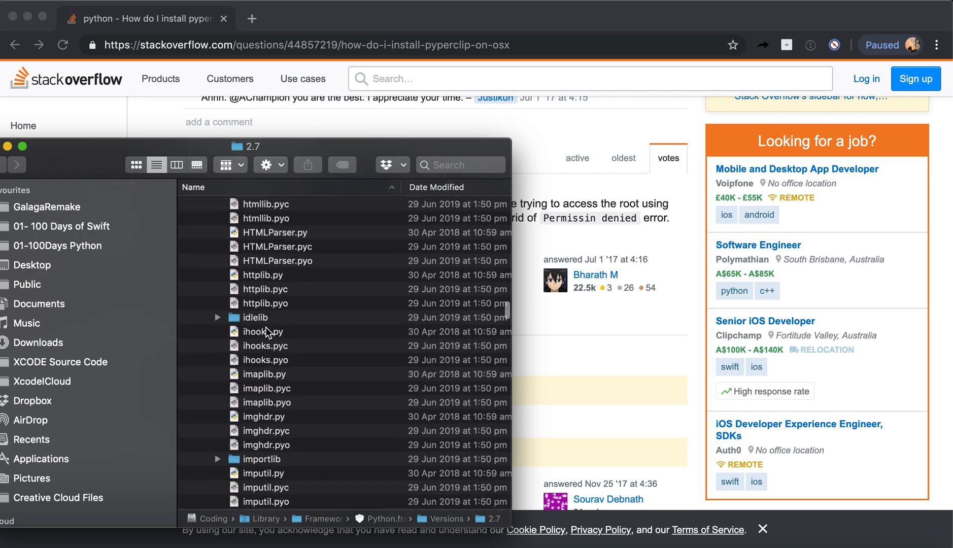
scroll(down, 3)
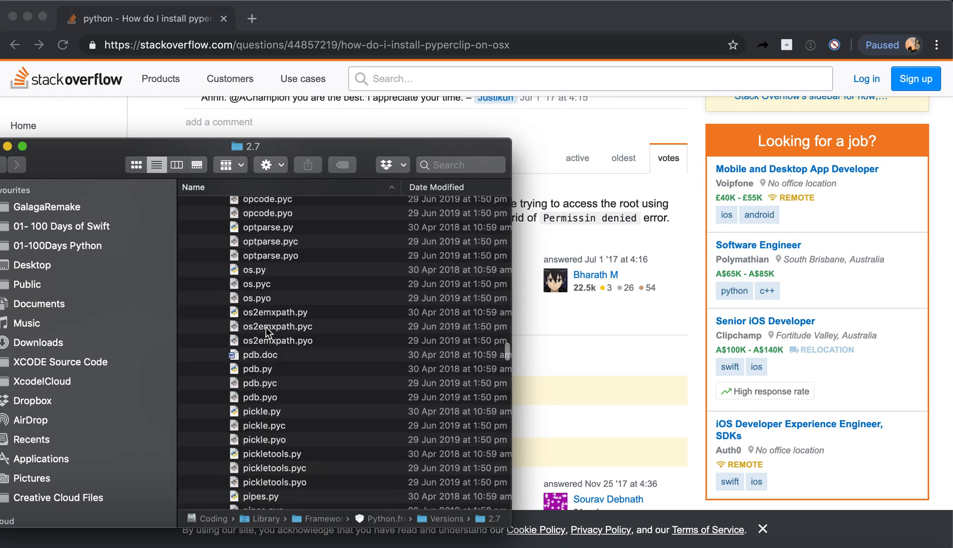
scroll(down, 3)
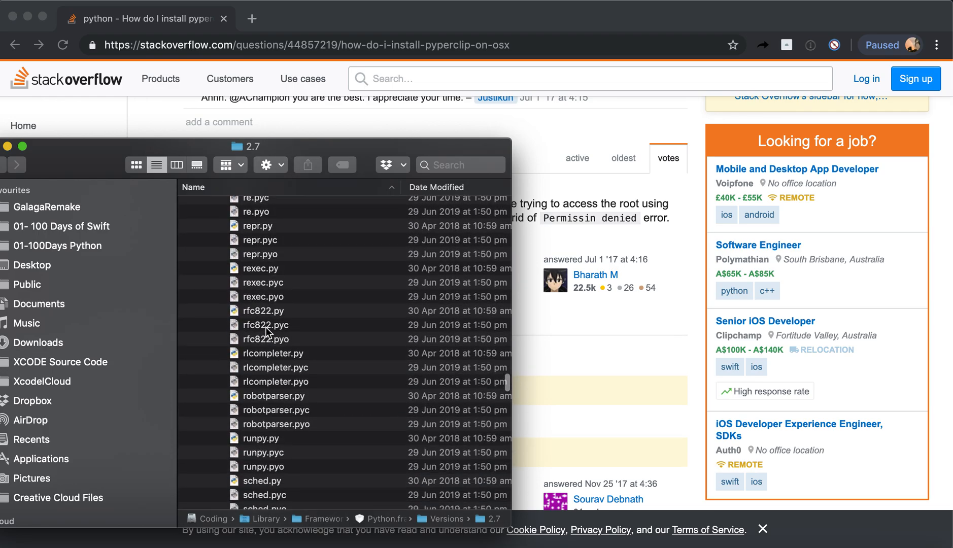
scroll(down, 3)
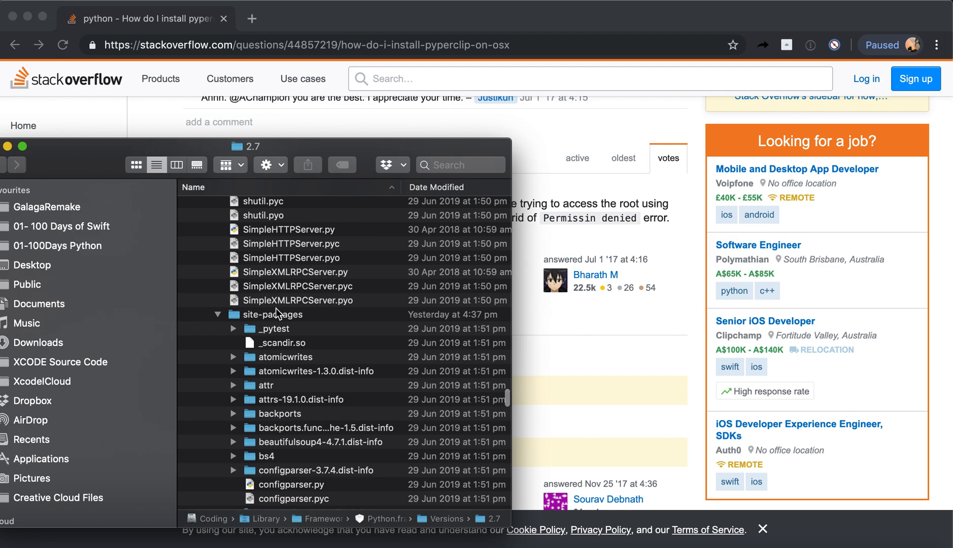
scroll(down, 3)
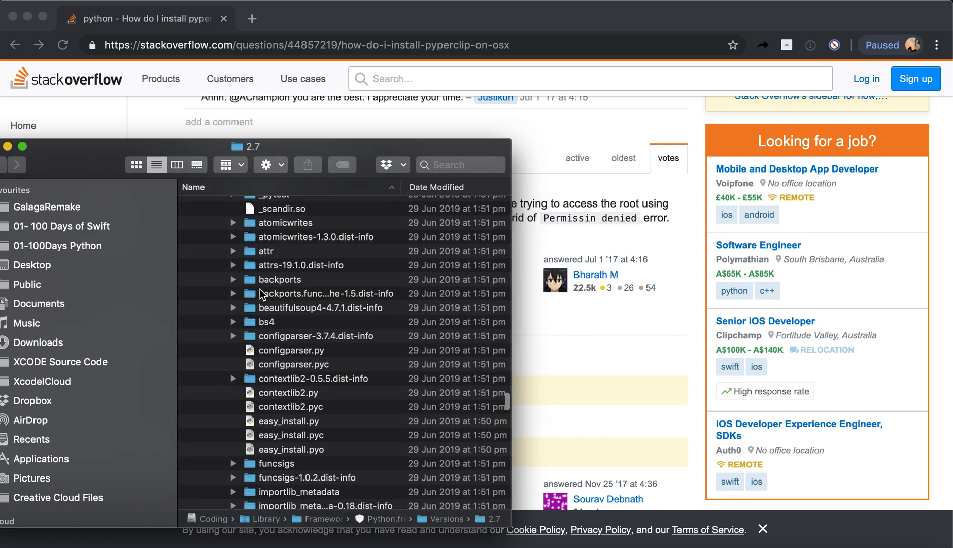
scroll(down, 3)
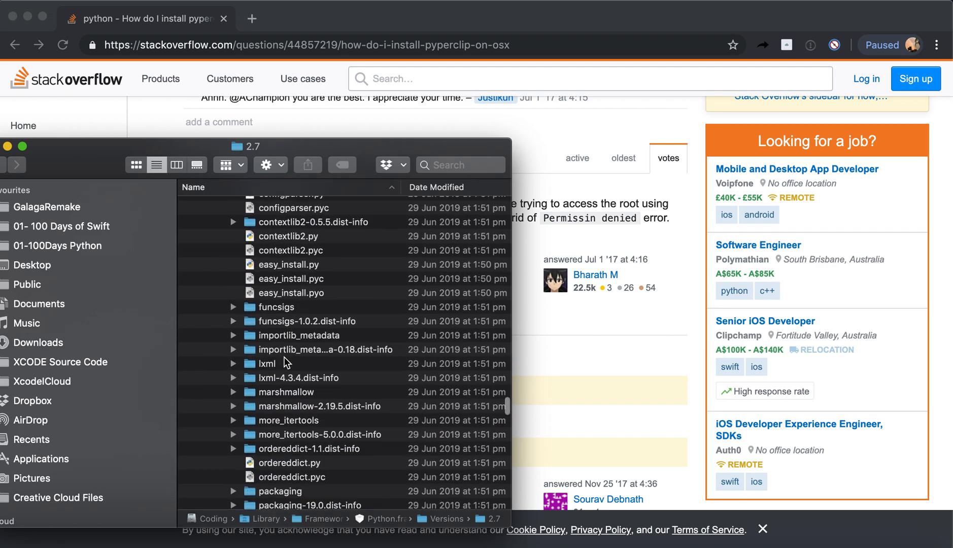
scroll(down, 3)
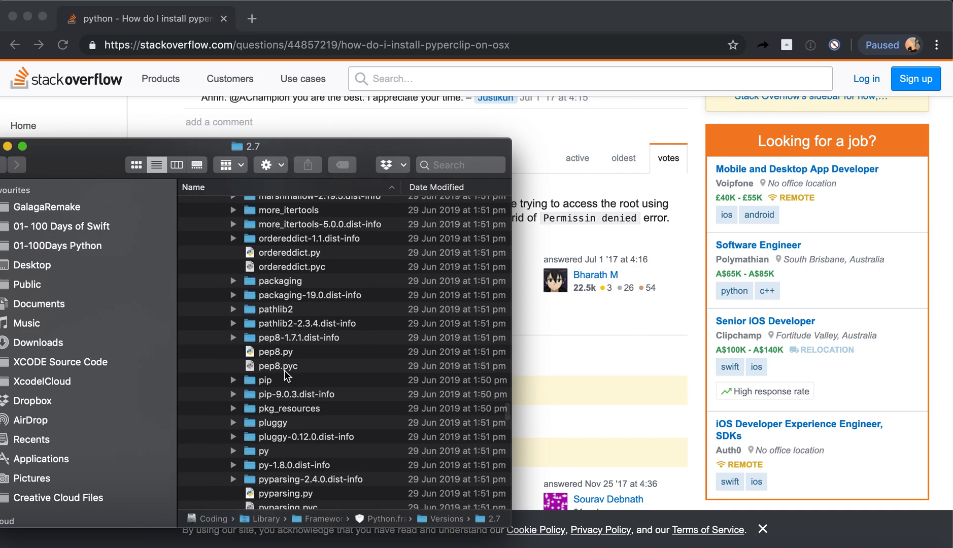
scroll(down, 3)
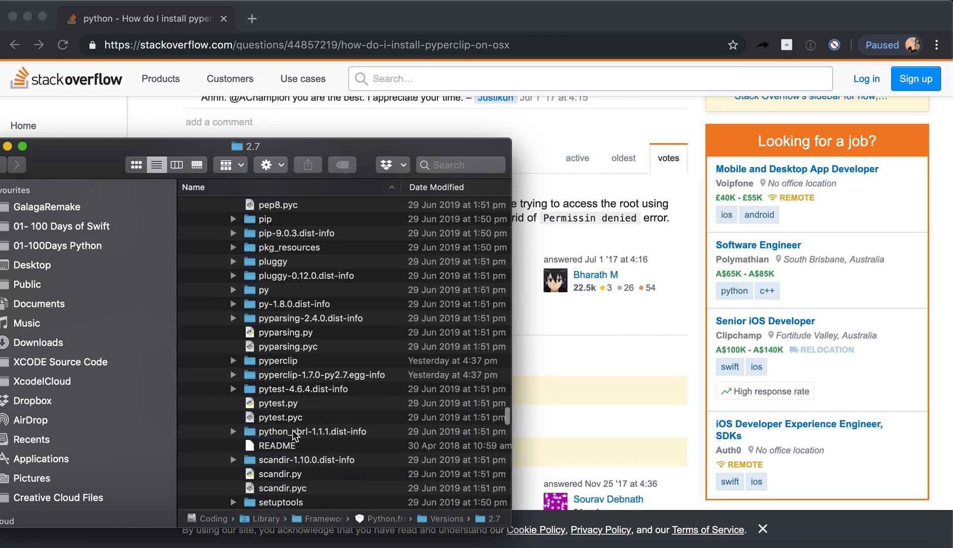
mouse_move(280, 384)
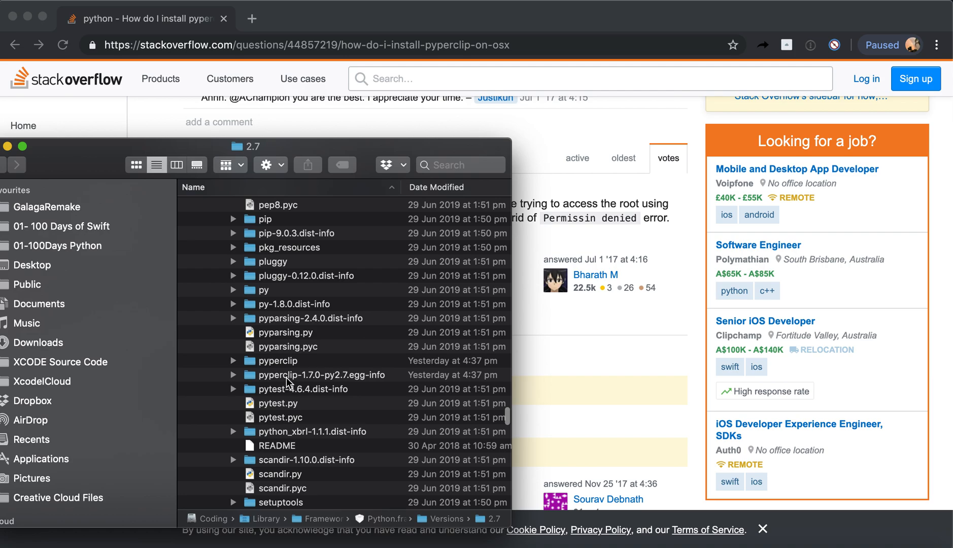
click(278, 360)
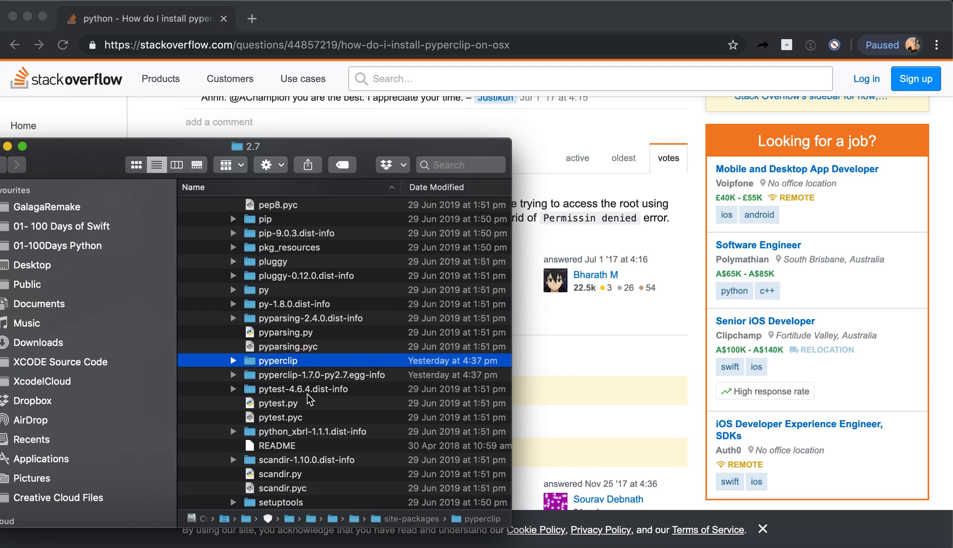
mouse_move(302, 425)
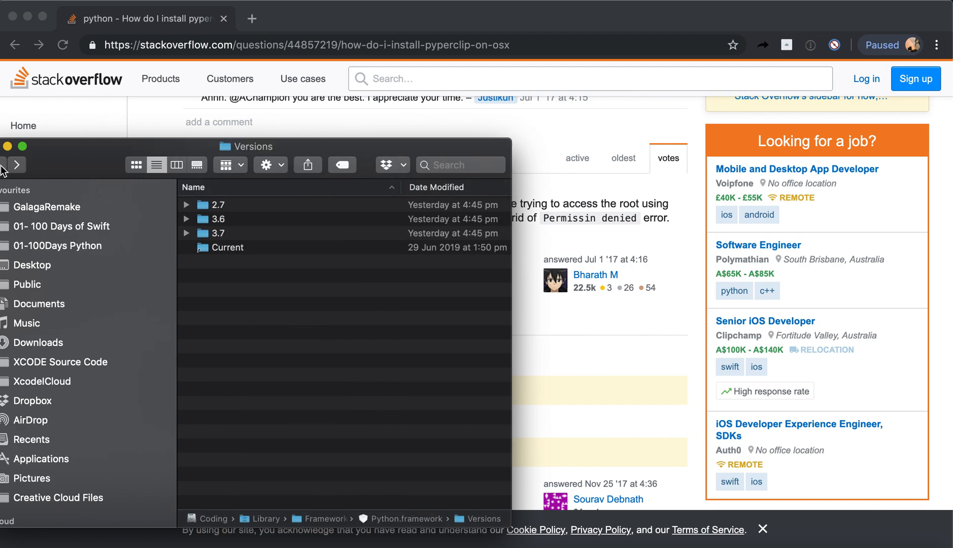
Browse Versions/3.7/lib/python3.7/site-packages and locate the pyperclip folder there.
double_click(219, 232)
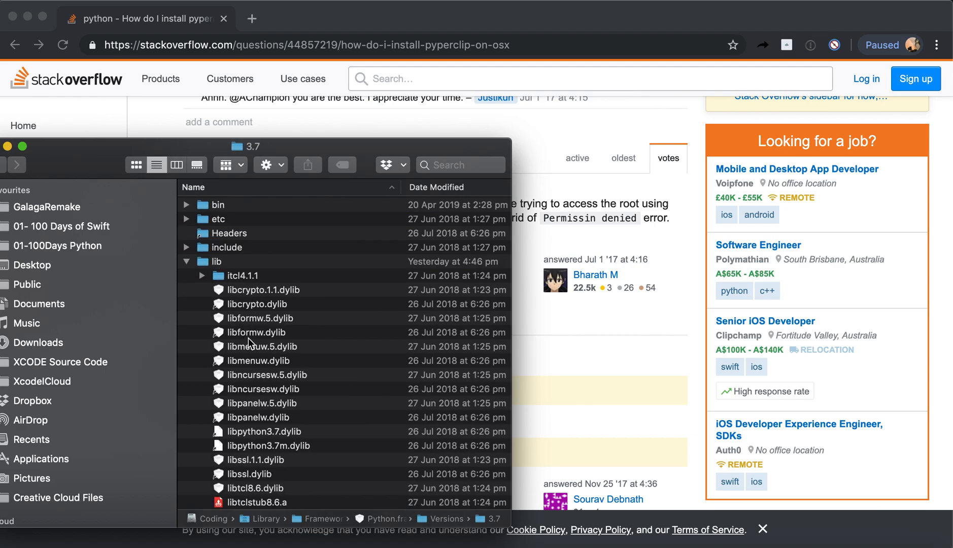
click(215, 261)
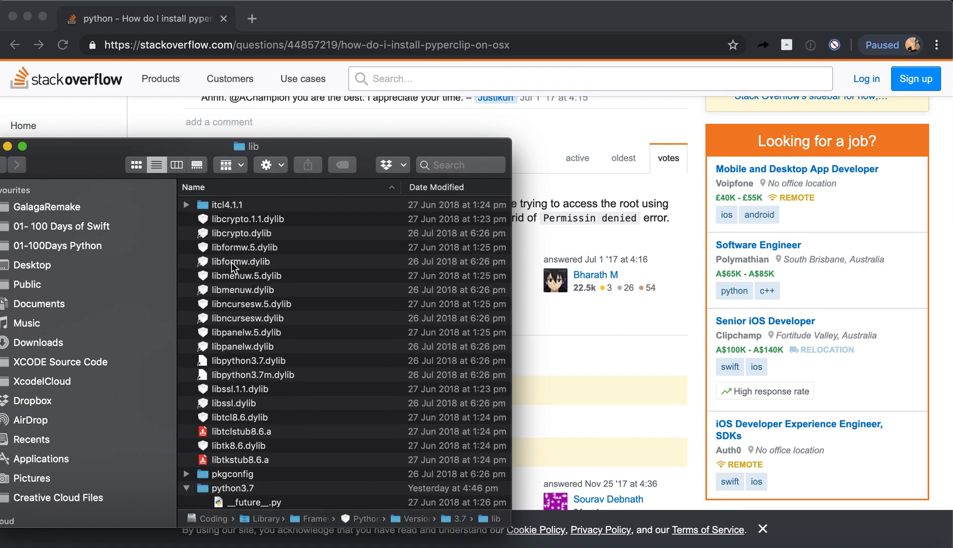
double_click(229, 487)
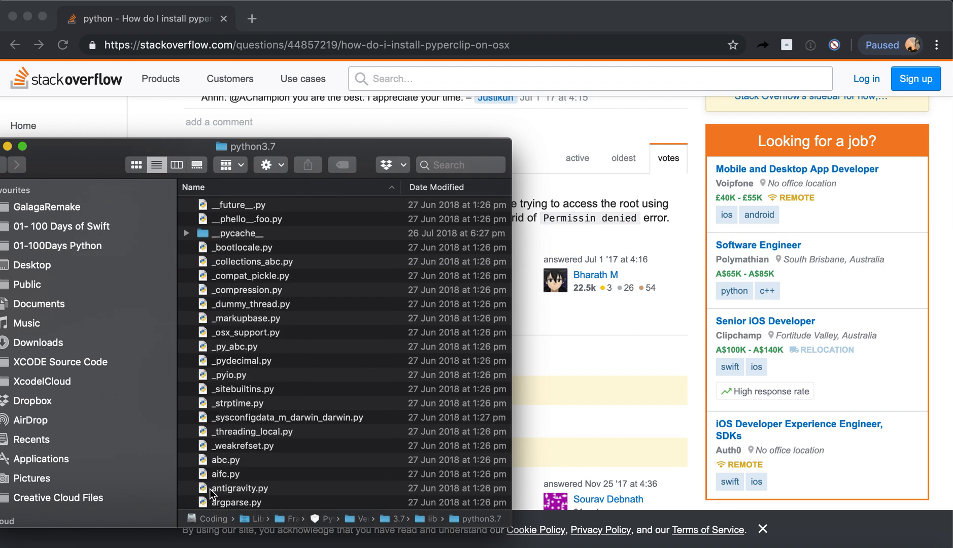
click(230, 374)
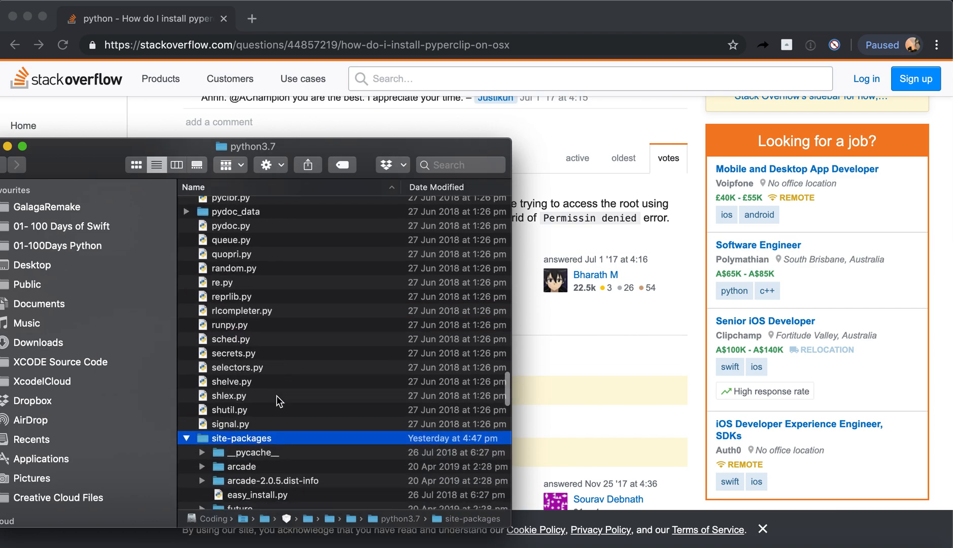
scroll(down, 3)
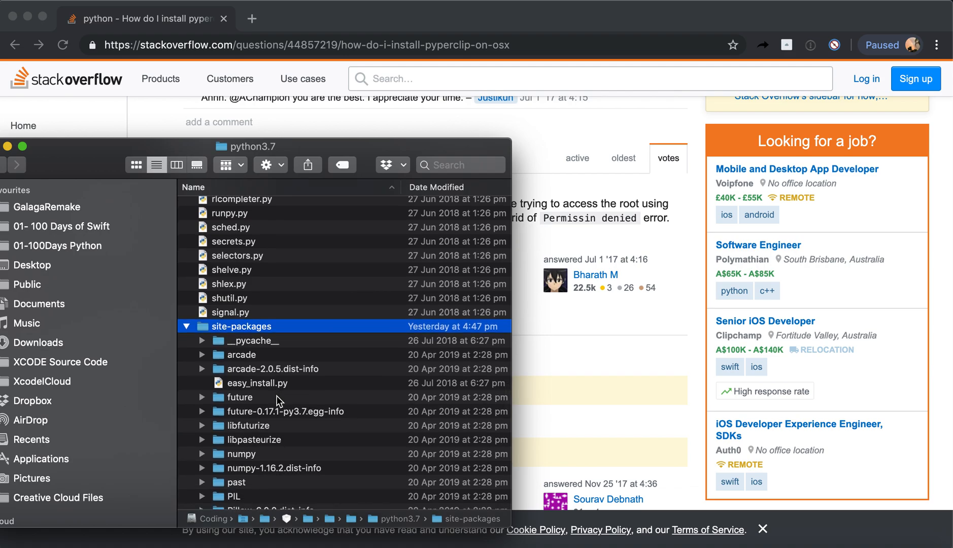
scroll(down, 3)
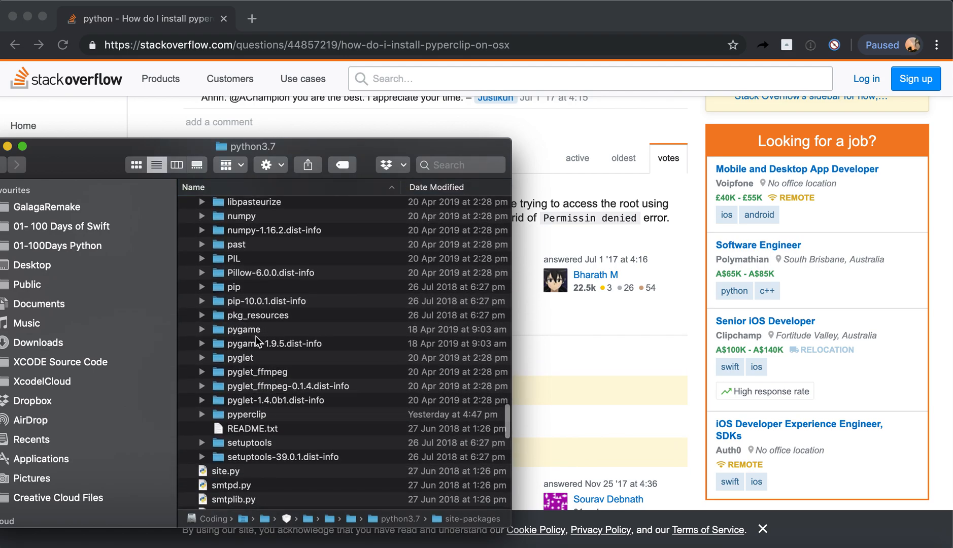
mouse_move(265, 364)
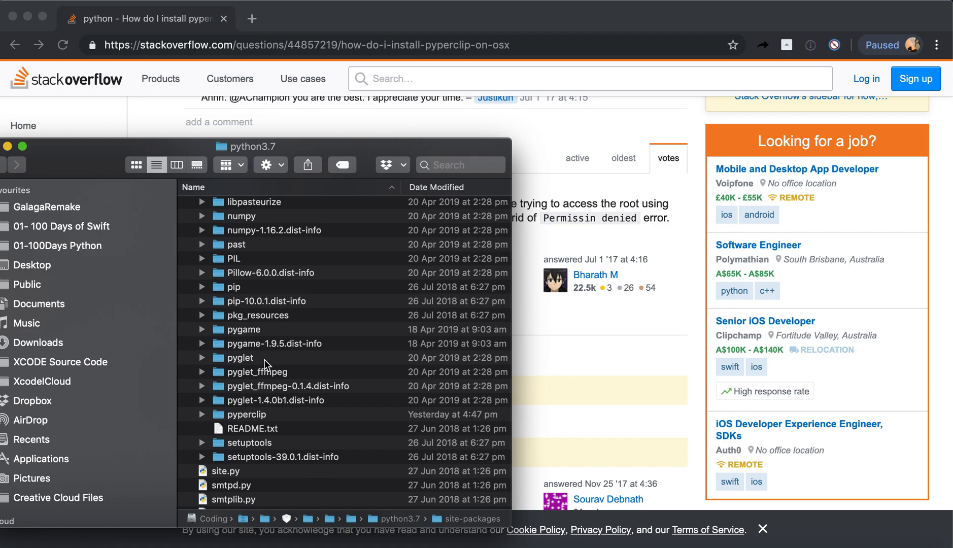
mouse_move(288, 216)
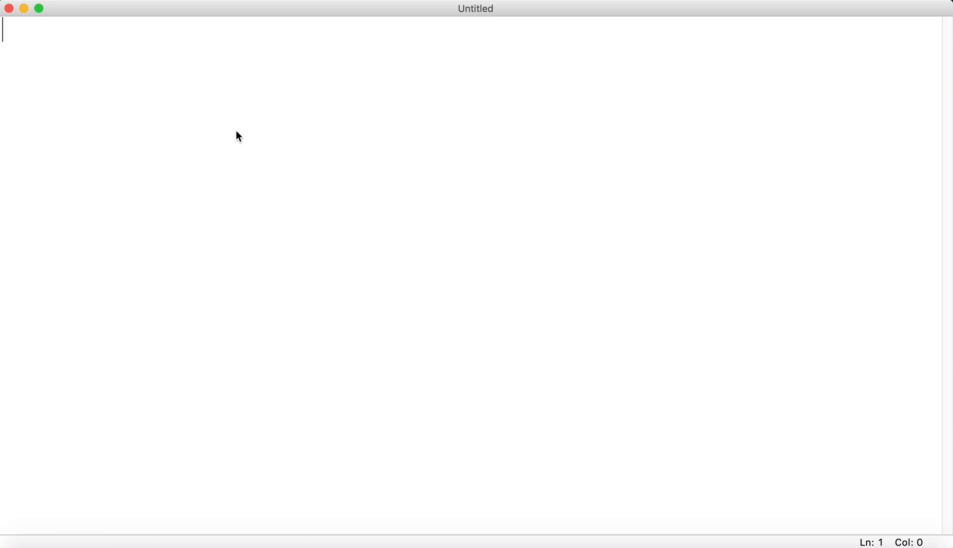
Begin a new IDLE script with the line 'import pyperclip'.
text(import p)
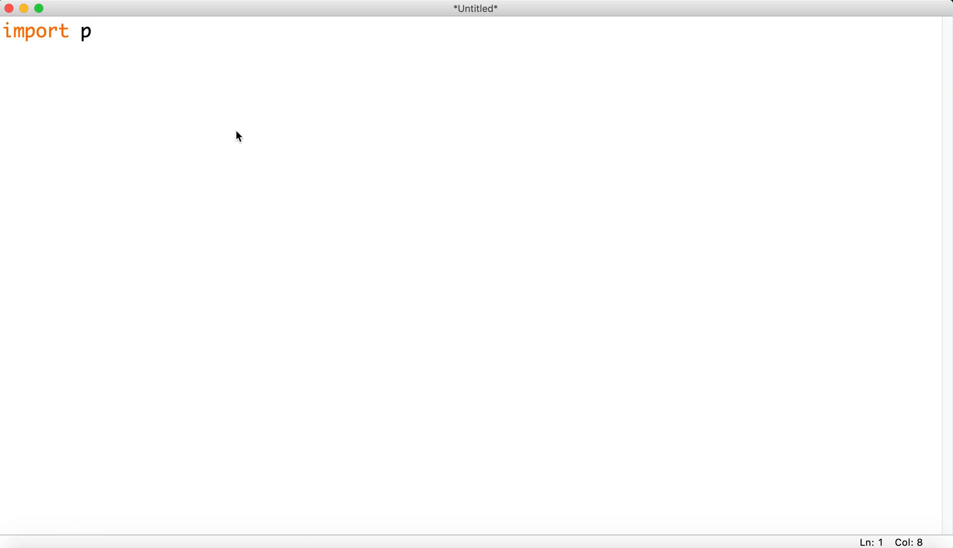
text(yperclip)
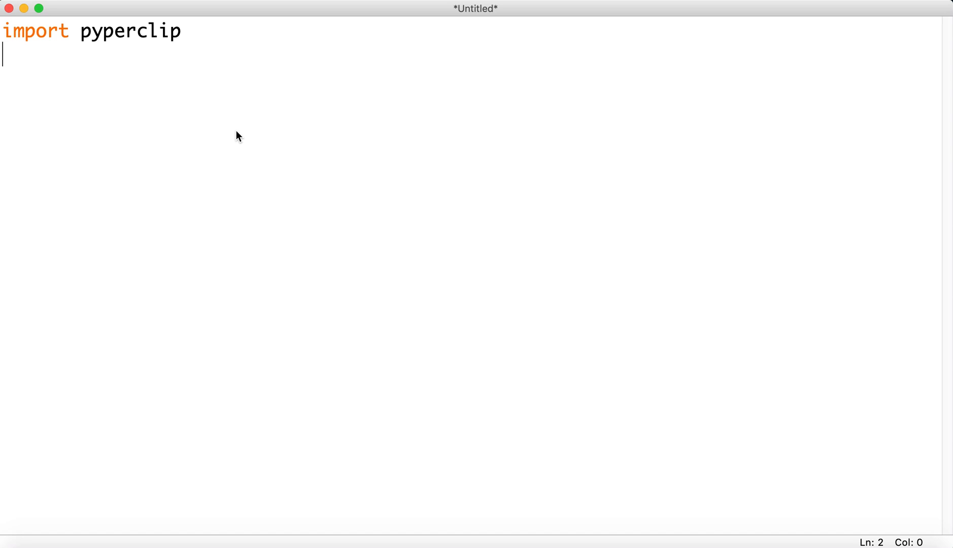
key(enter)
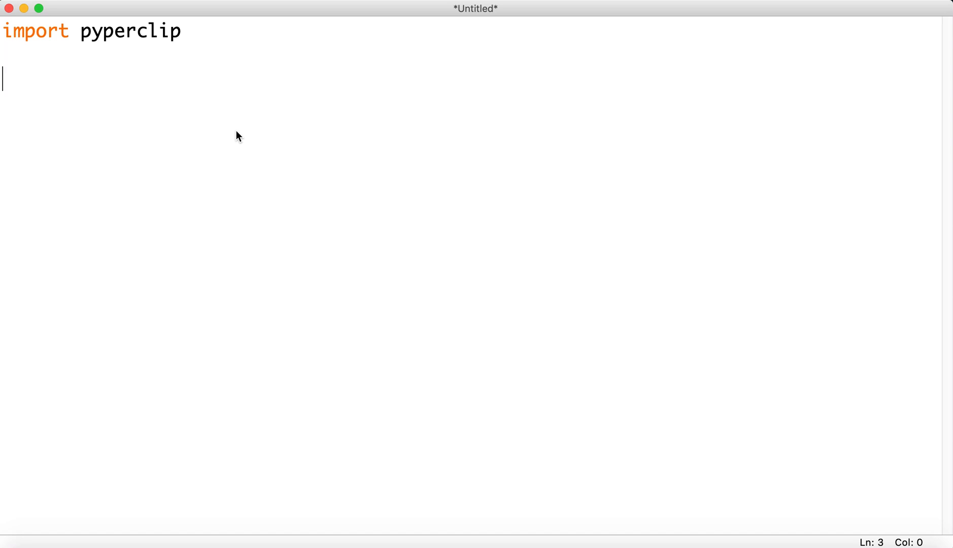
Add pyperclip.copy('the text we want to copy') and start a 'res =' assignment below it.
text(p)
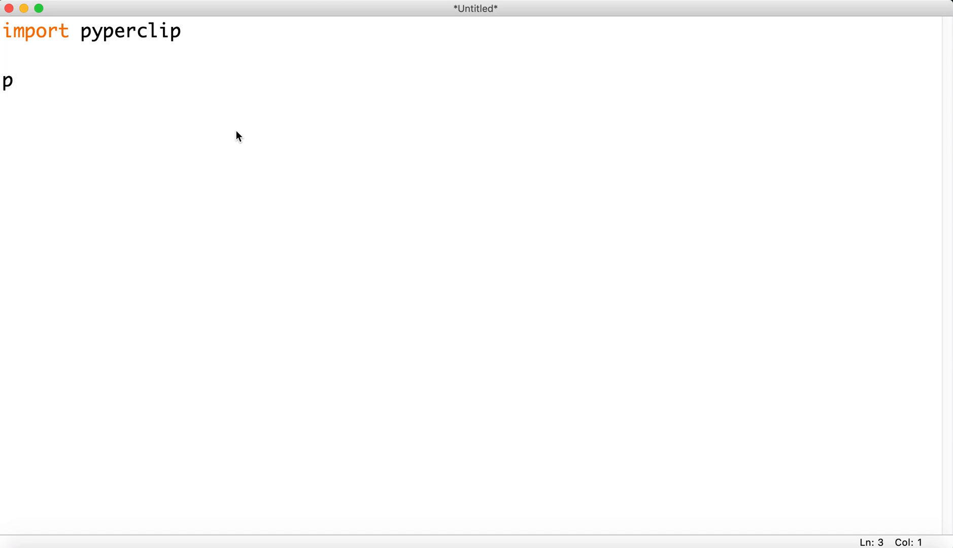
text(ypercl)
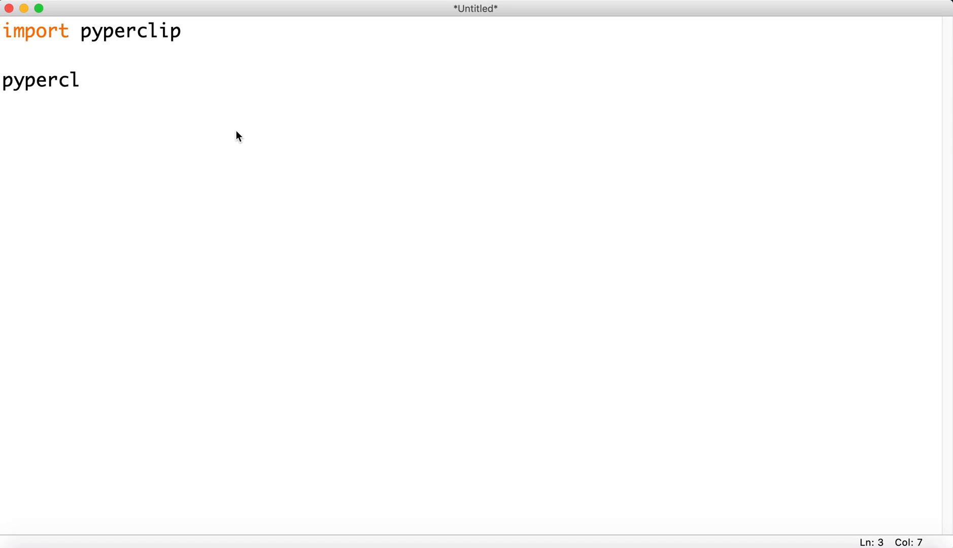
text(ip.copy)
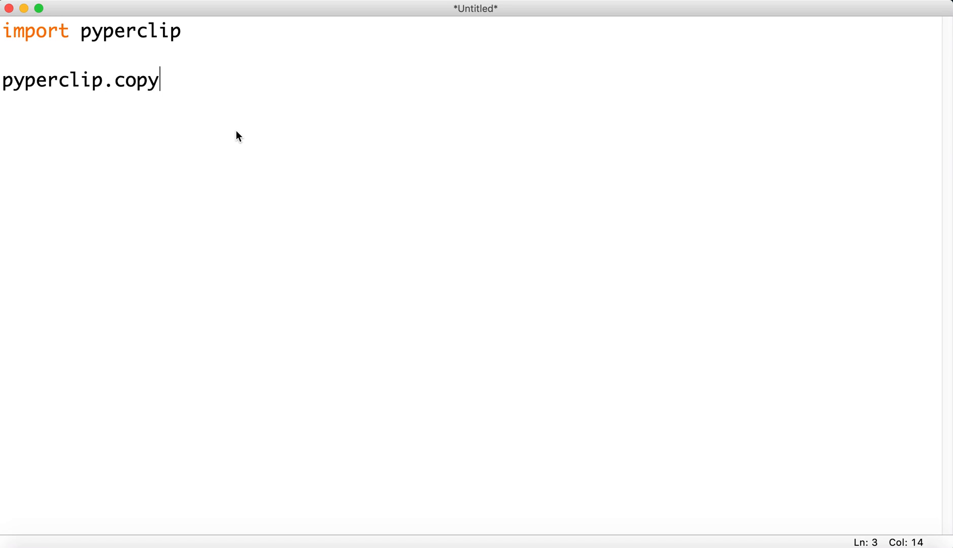
text(())
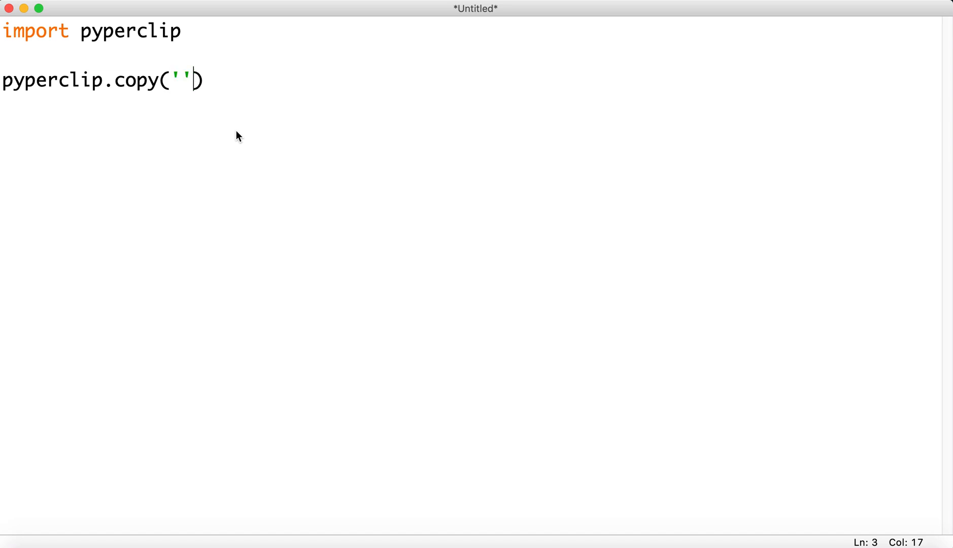
text(the te)
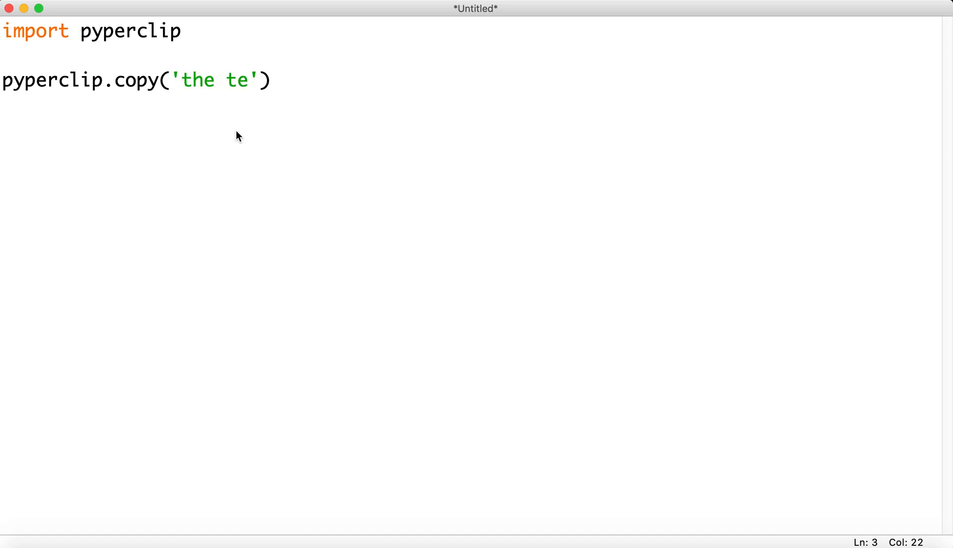
text(xt we wa)
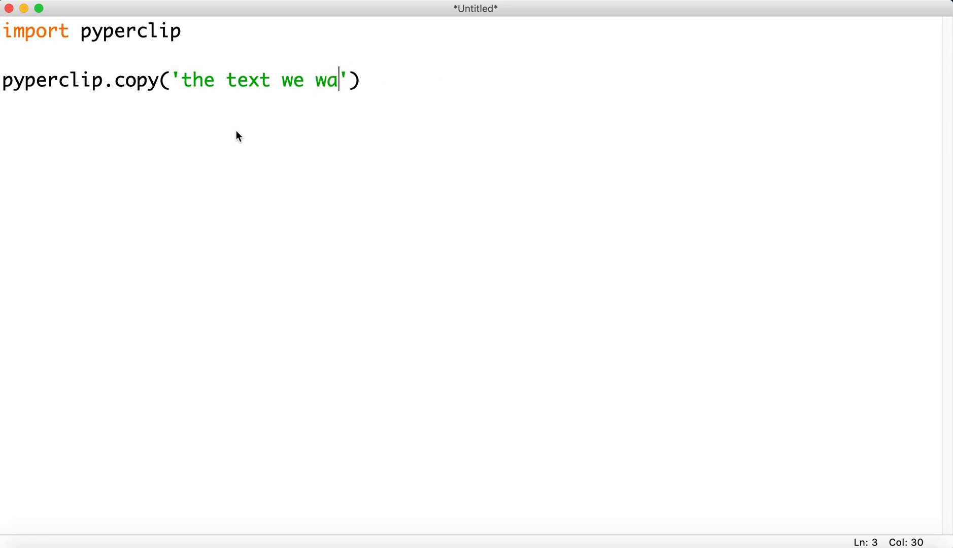
text(nt to copy)
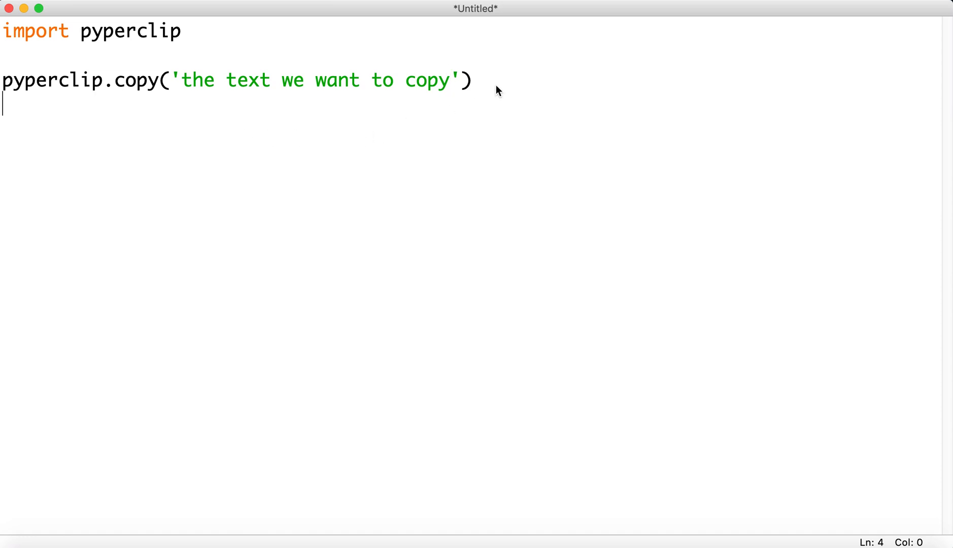
text(res)
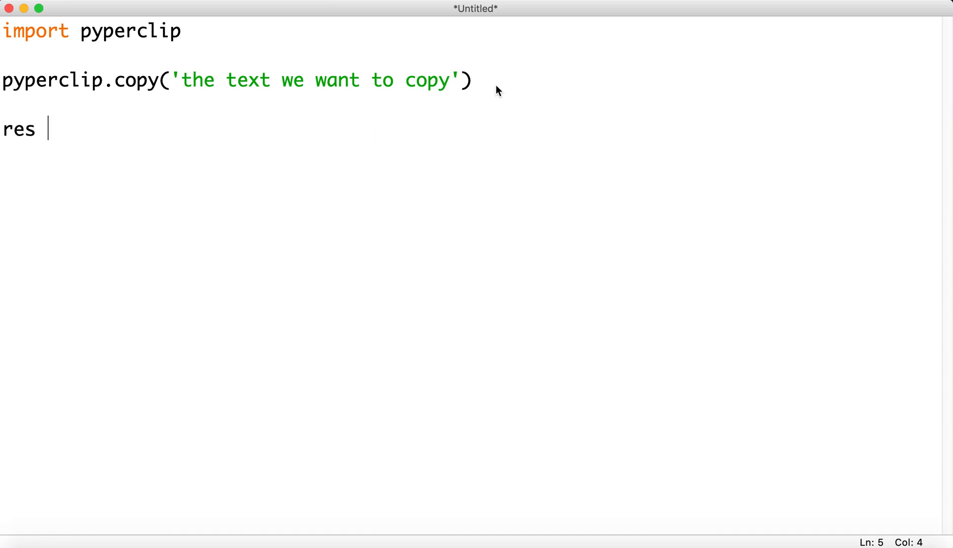
text(=)
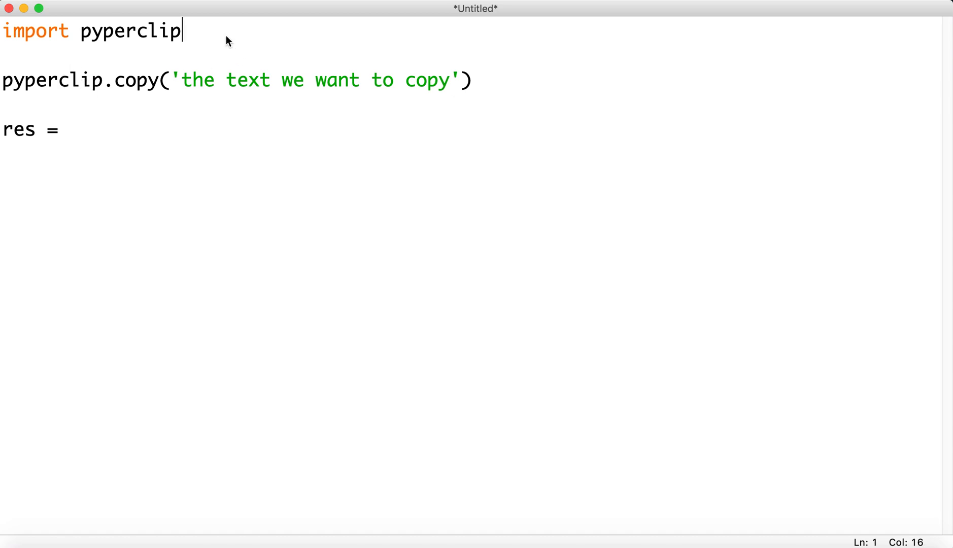
Alias the import as p and change the copy line to use p.copy.
text(as p)
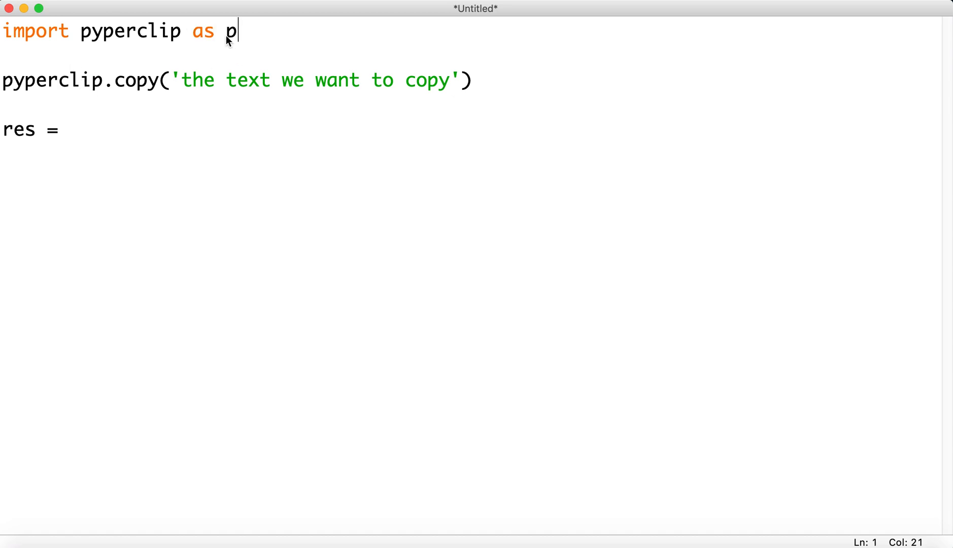
double_click(51, 82)
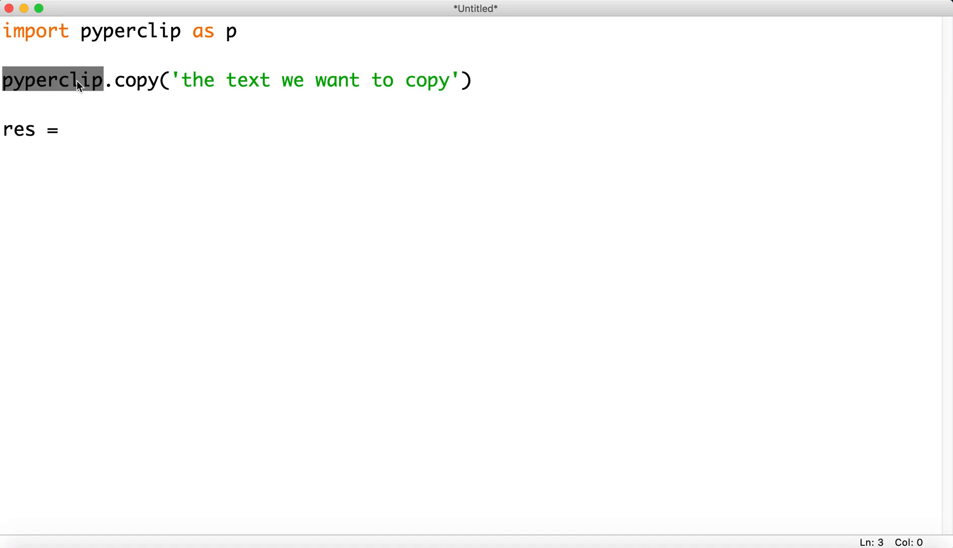
text(p)
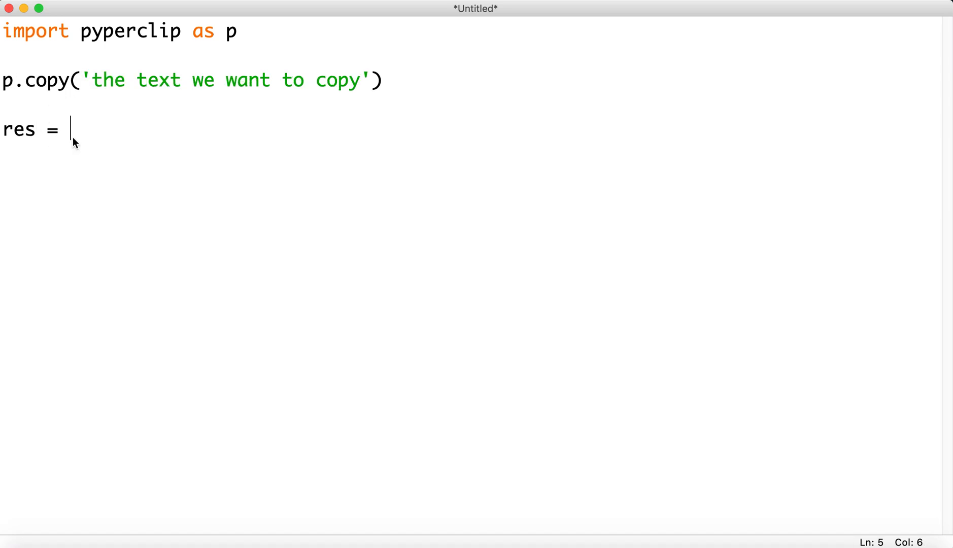
Complete res = p.paste(), add print(res), and run the script.
text(p.)
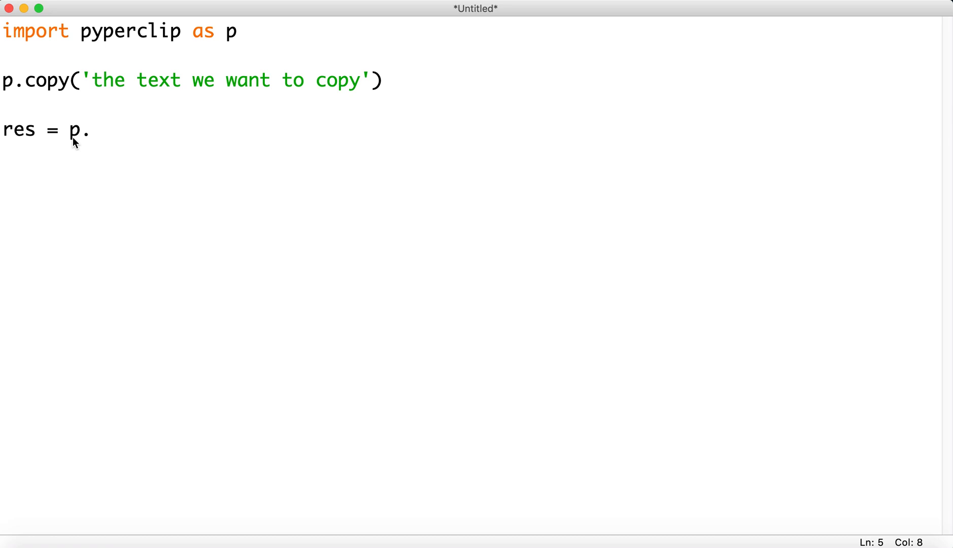
text(paste()
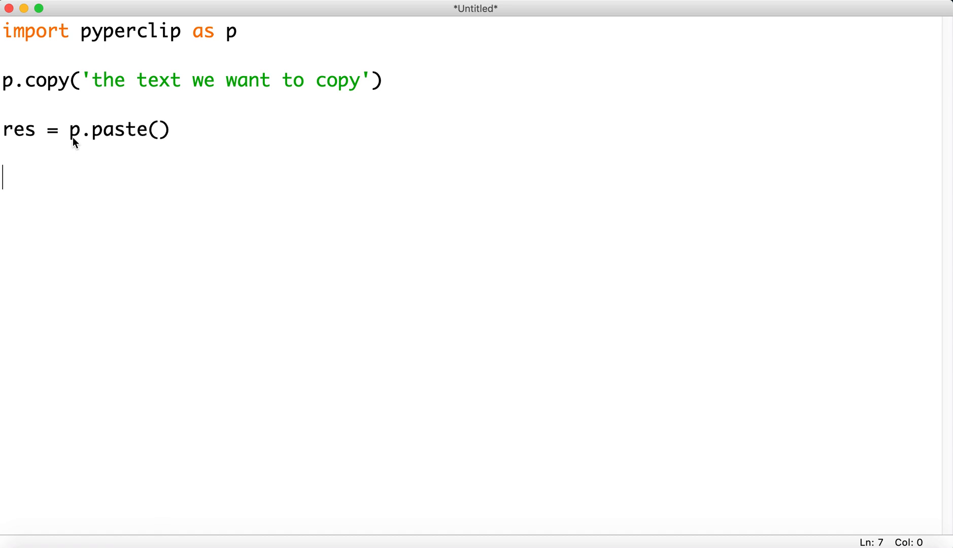
text(print()
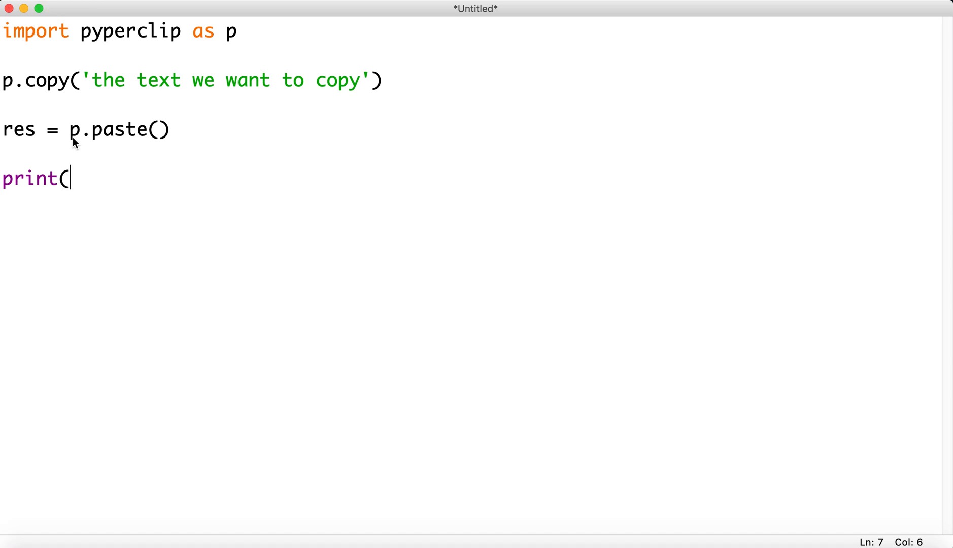
text(res))
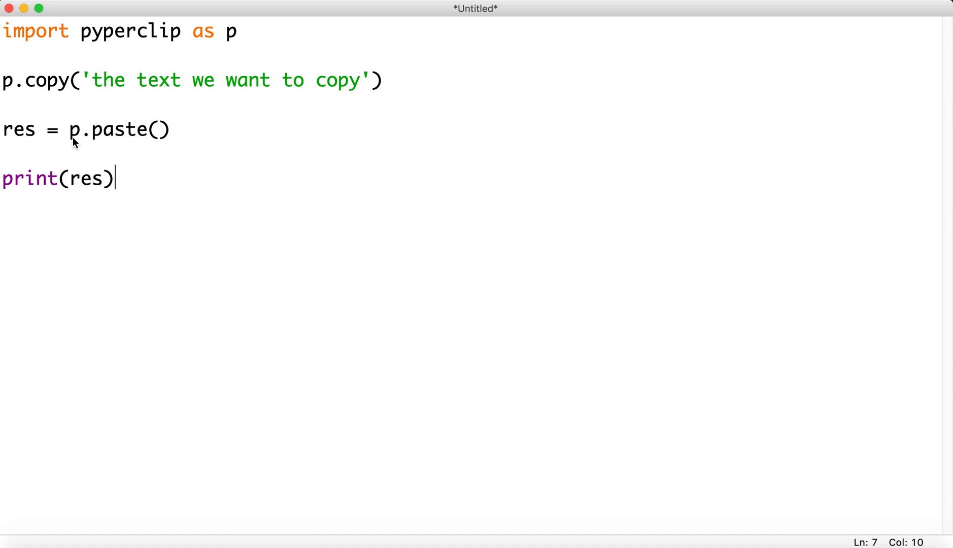
text(?)
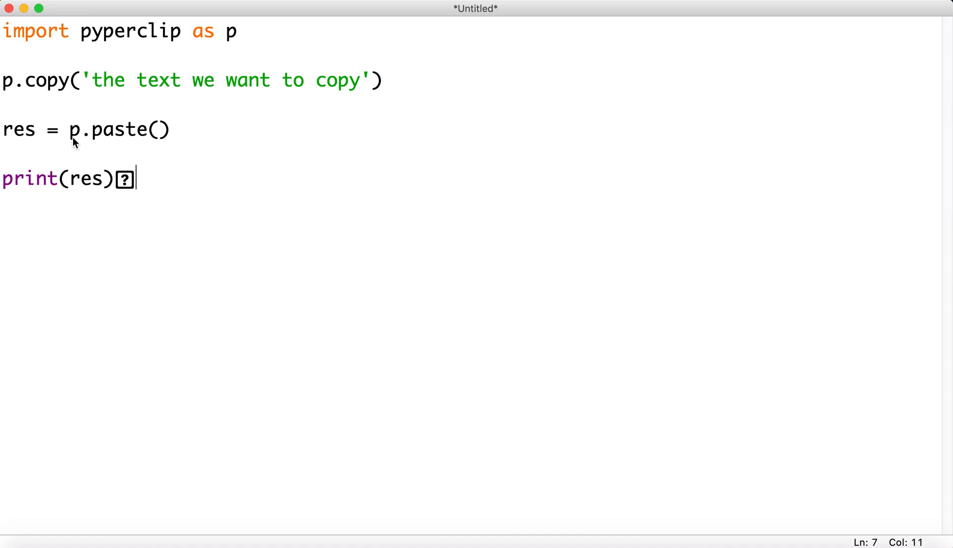
key(Backspace)
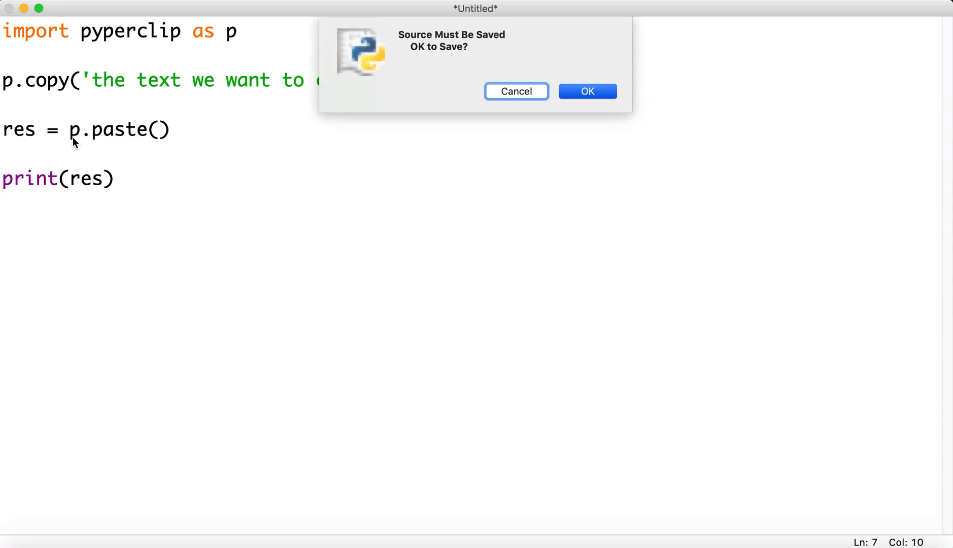
Confirm the save-before-run prompt and save the script as copyPaste.py on the Desktop.
click(587, 91)
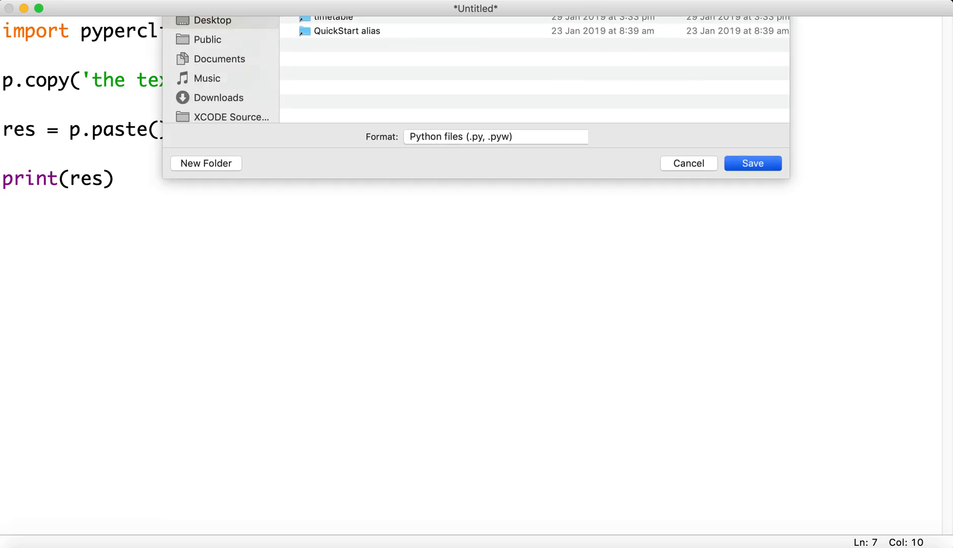
click(753, 162)
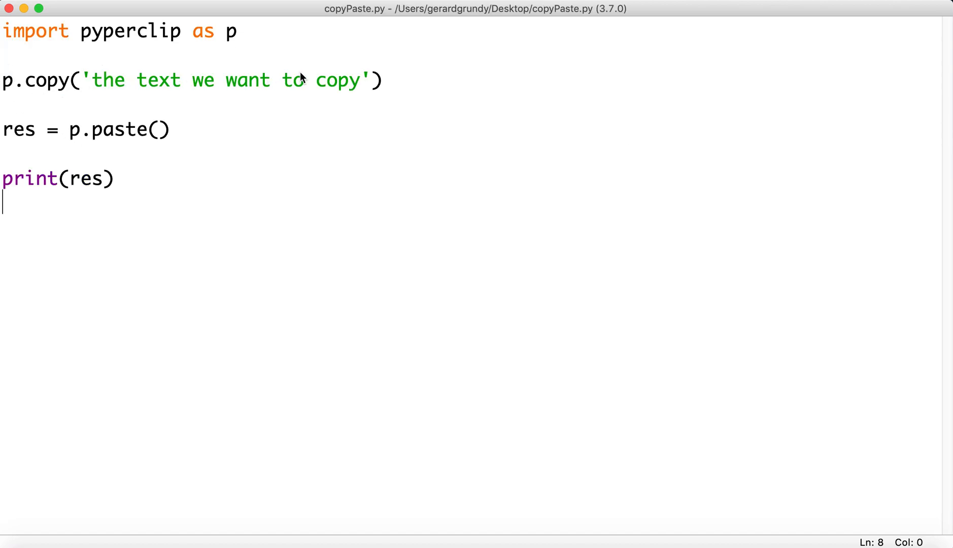
mouse_move(202, 82)
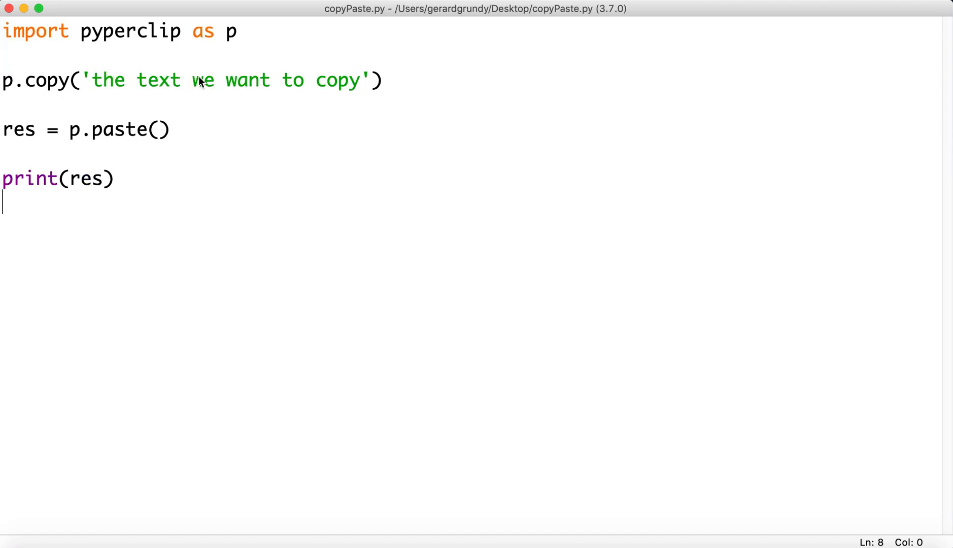
mouse_move(130, 139)
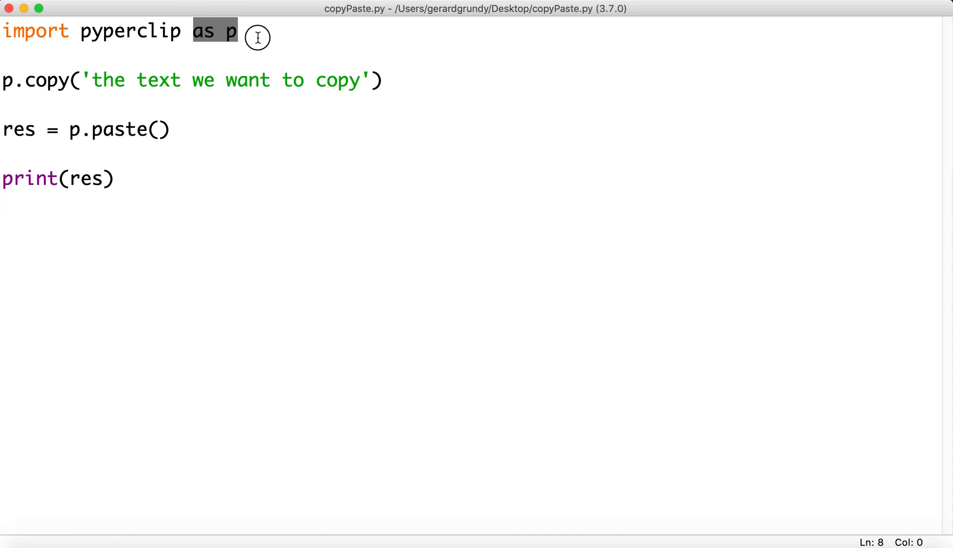
double_click(131, 32)
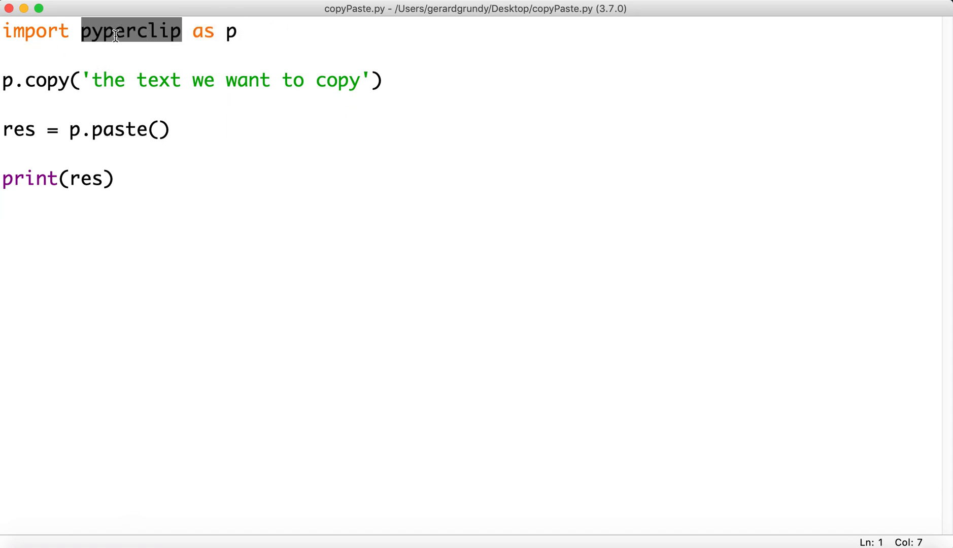
mouse_move(147, 32)
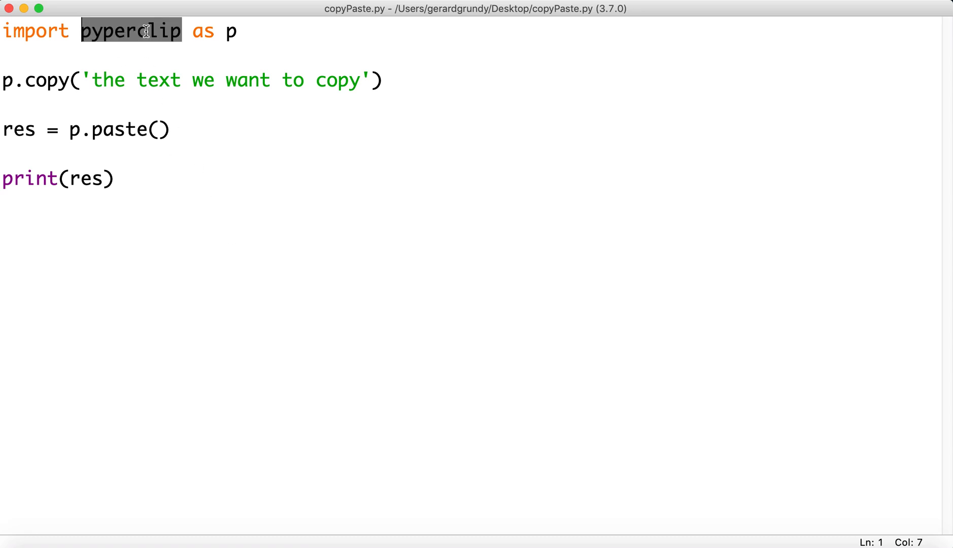
text(pyperclip)
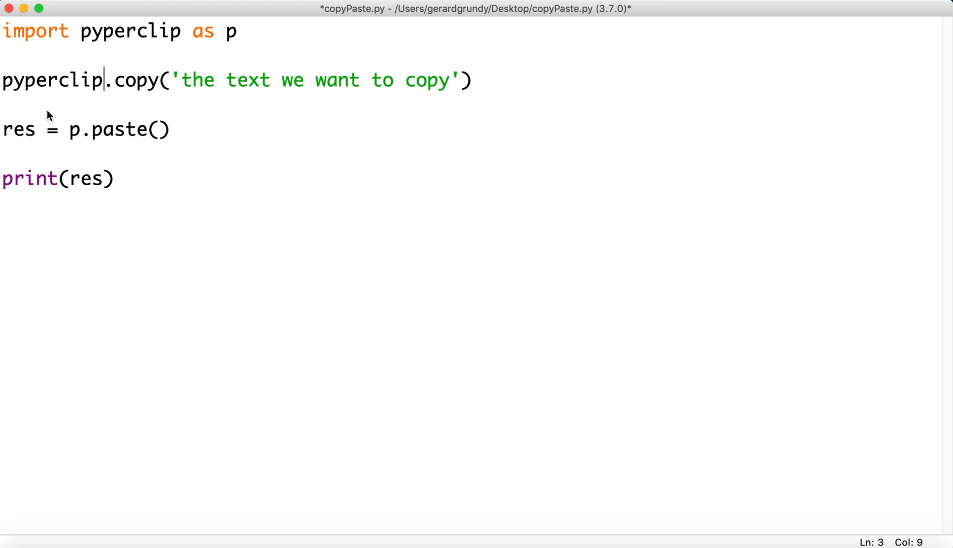
text(yperclip)
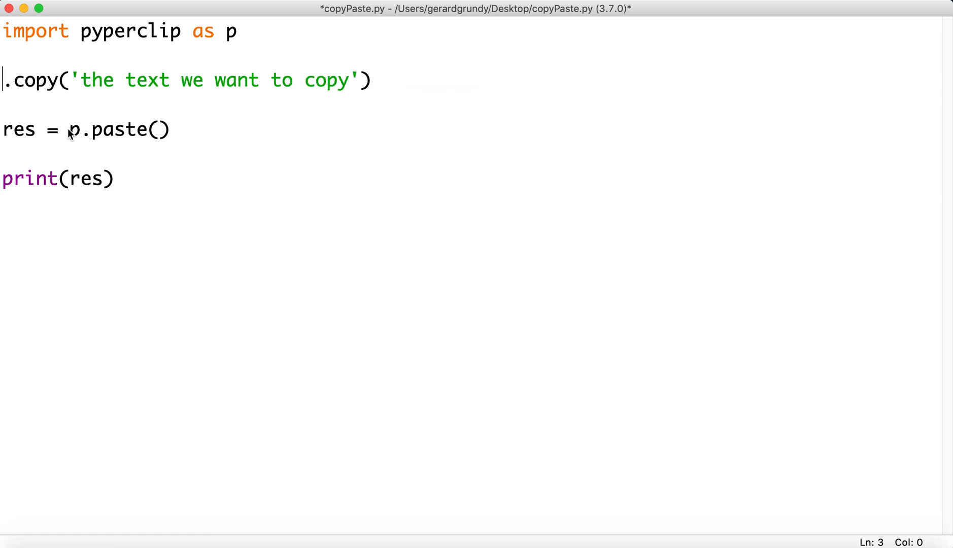
text(p)
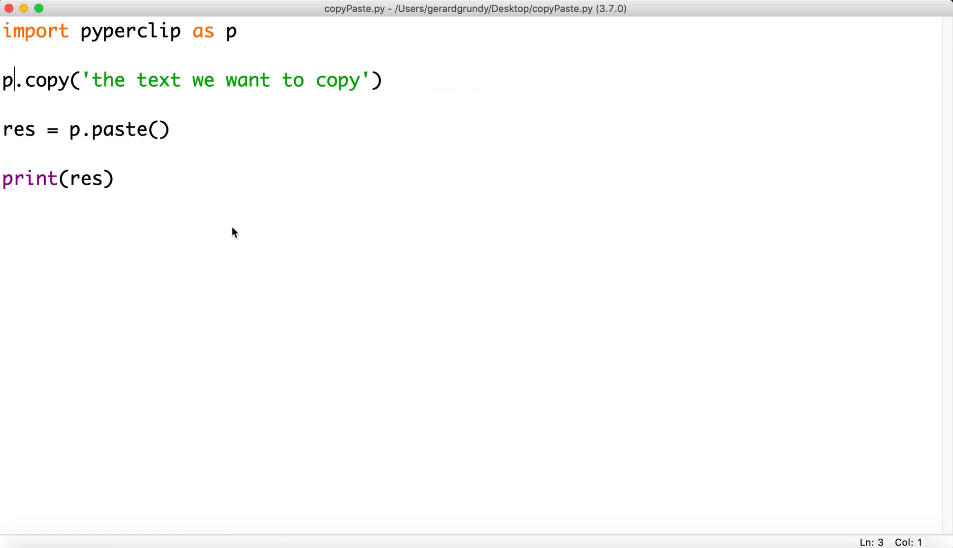